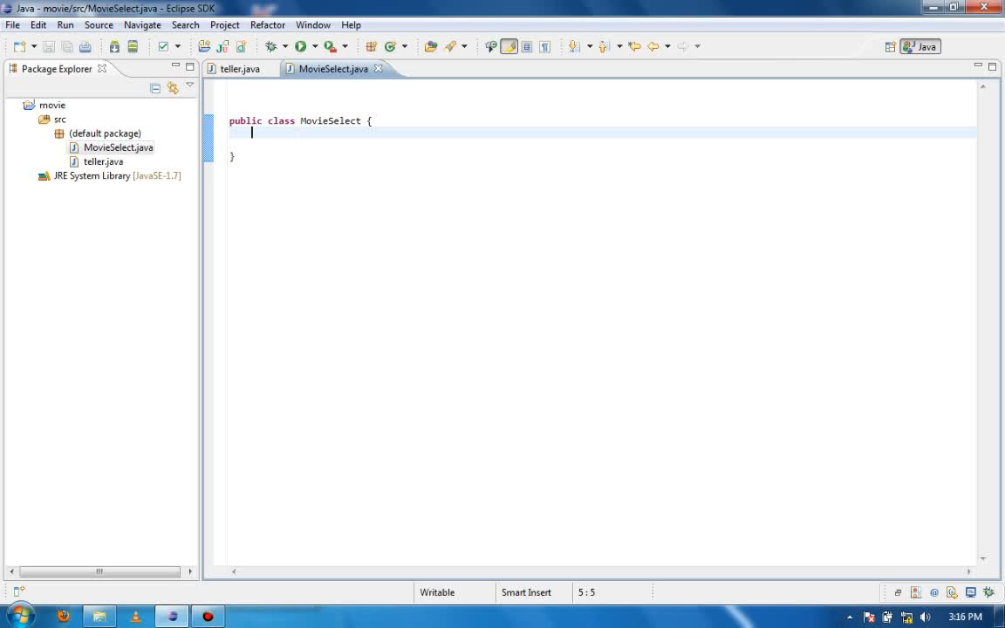
# Write the first two outline comments: 1) get name and 2) select movie
pyautogui.write('//')
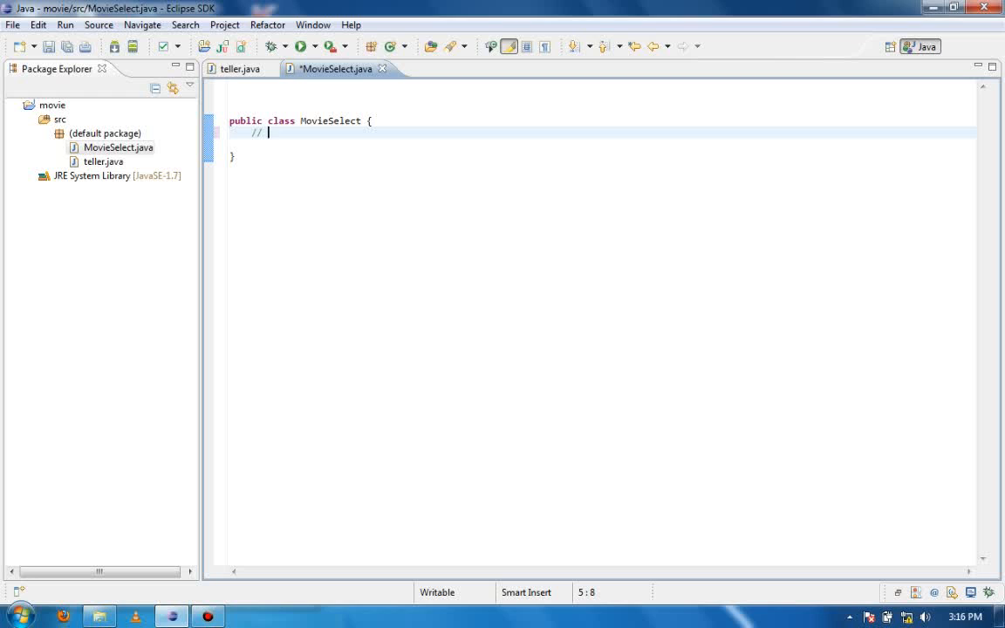
pyautogui.write('1')
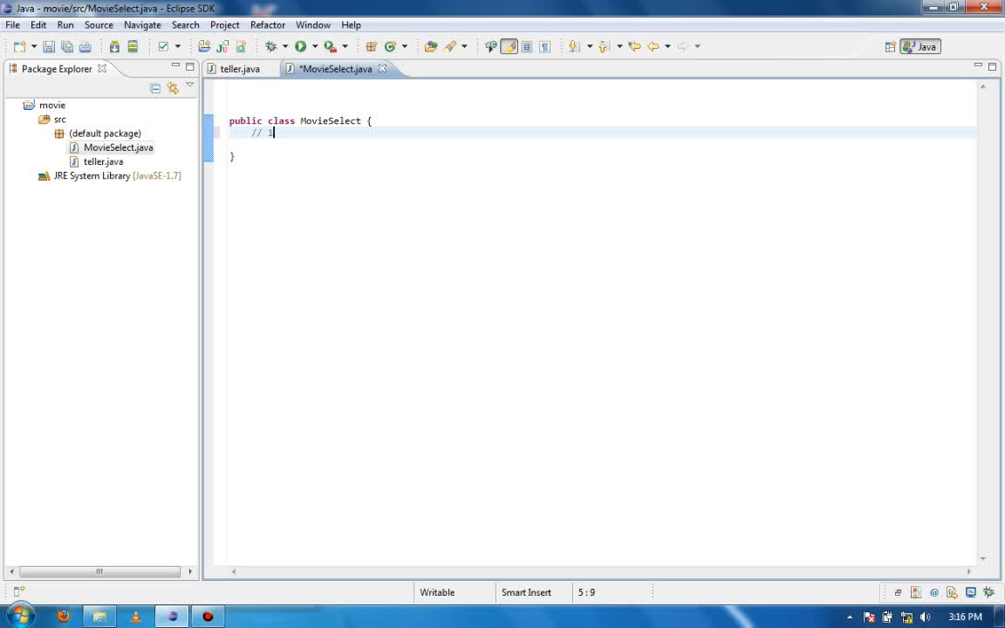
pyautogui.write('1) get')
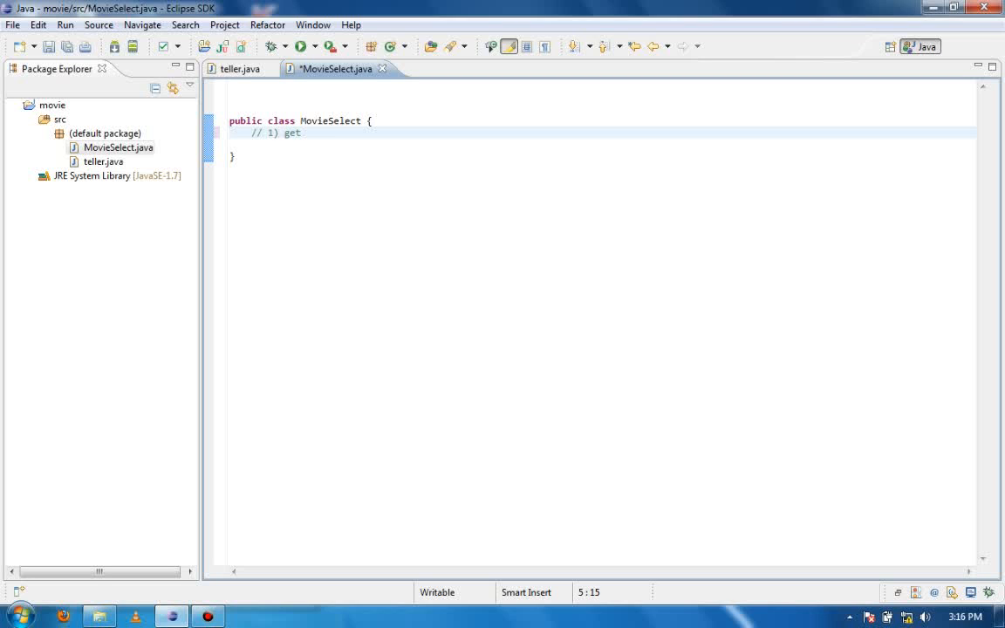
pyautogui.write('name')
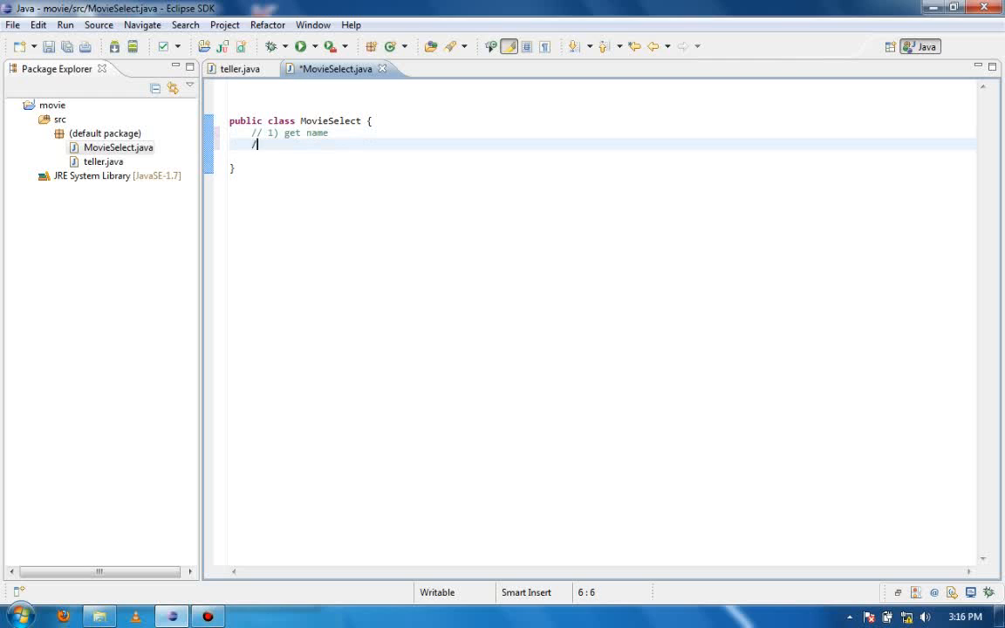
pyautogui.write('/ 2)')
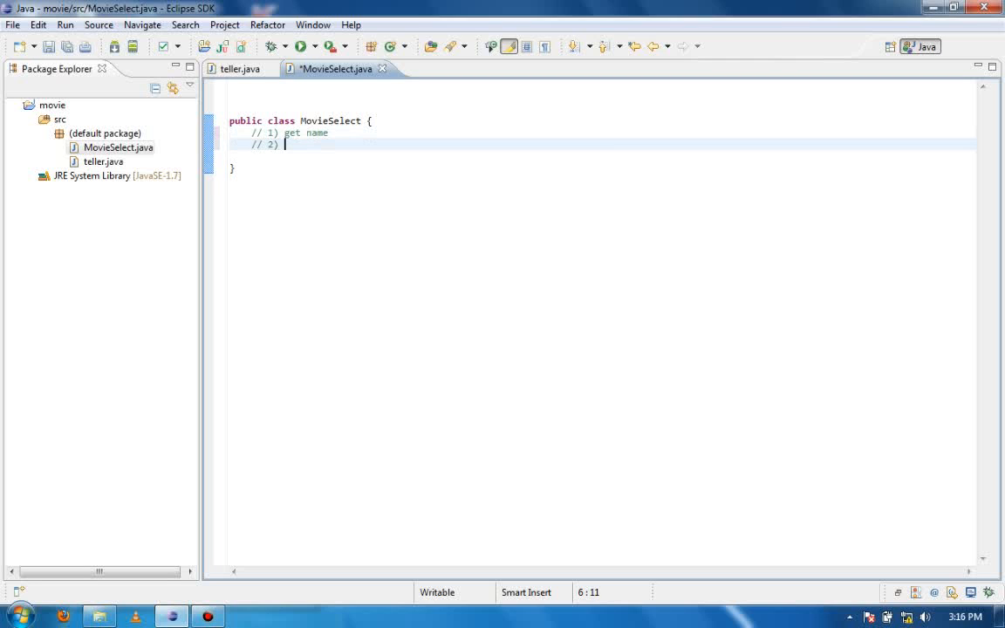
pyautogui.write('sel')
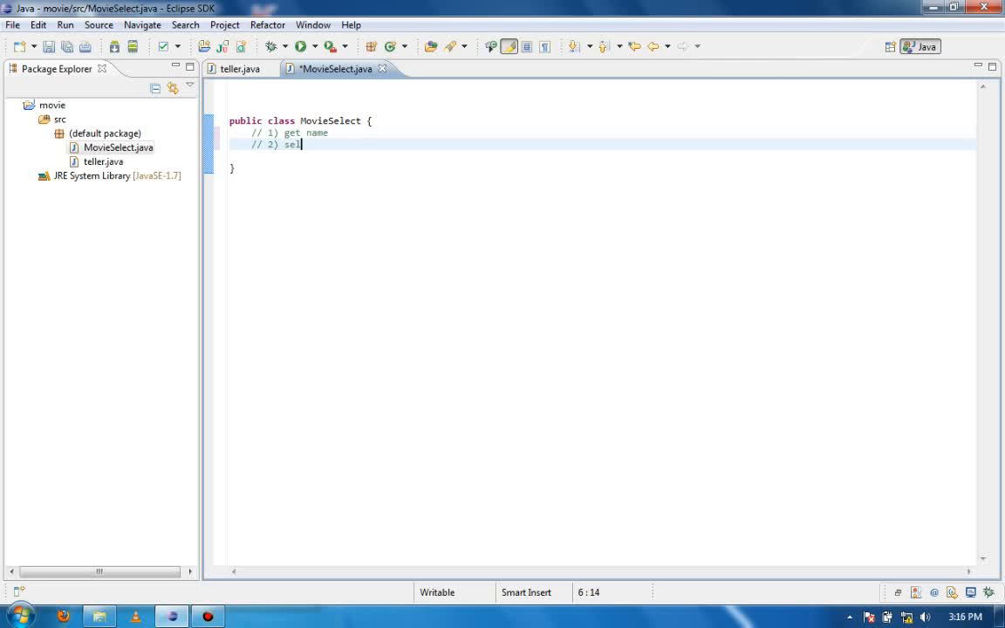
pyautogui.write('ect movie')
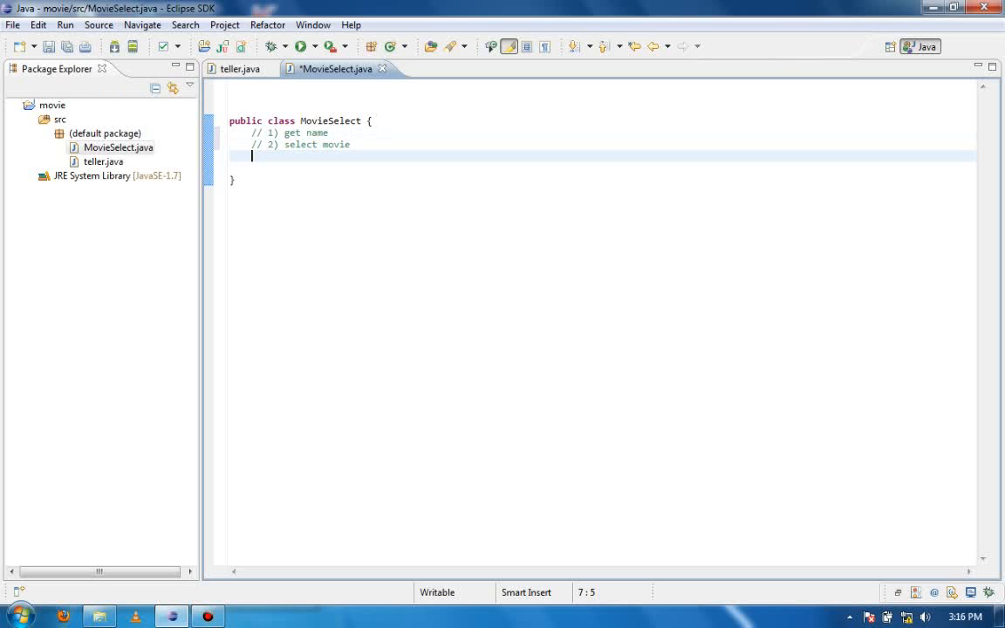
# Add the remaining outline comments: 3) select seats and 4) print out
pyautogui.write('//')
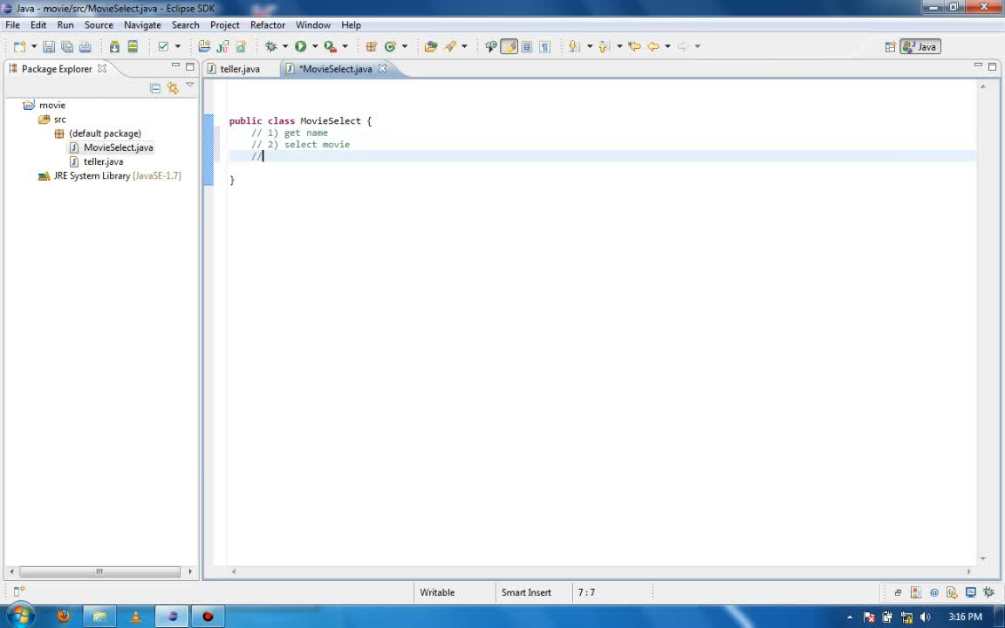
pyautogui.write('3)')
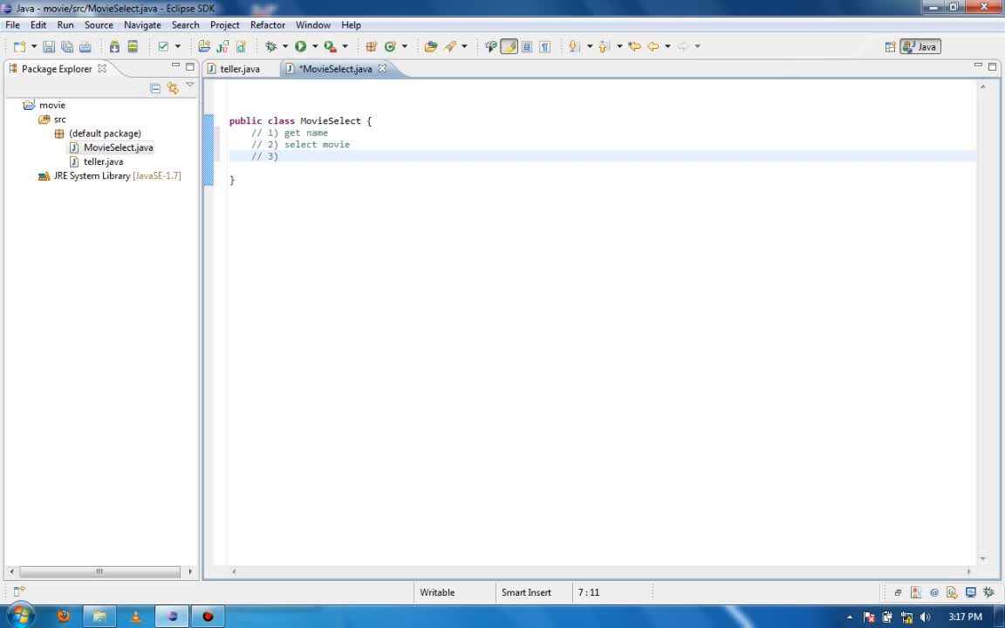
pyautogui.write('select seats')
pyautogui.write('//')
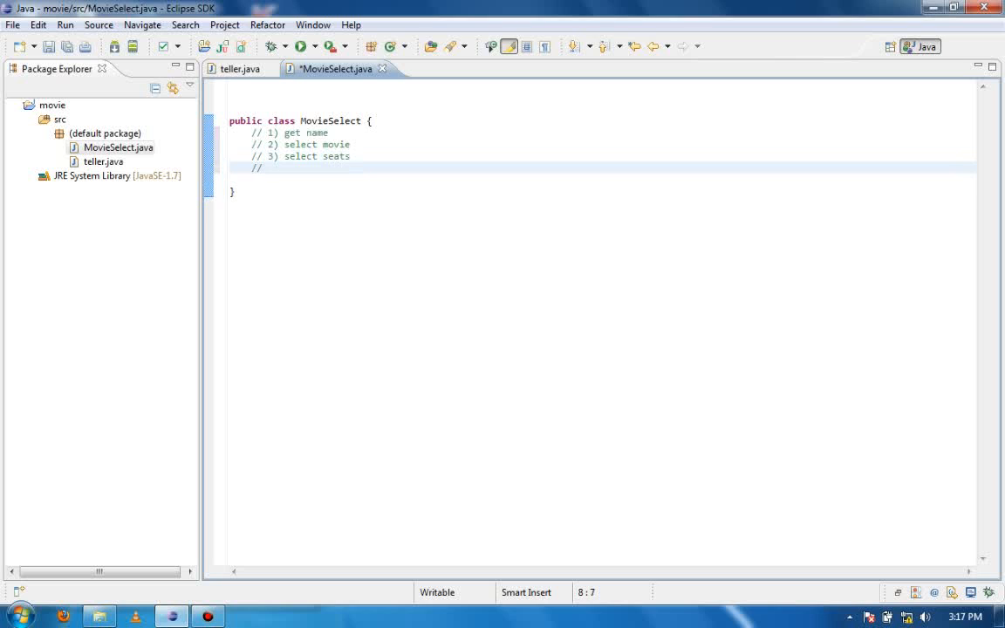
pyautogui.write('4)')
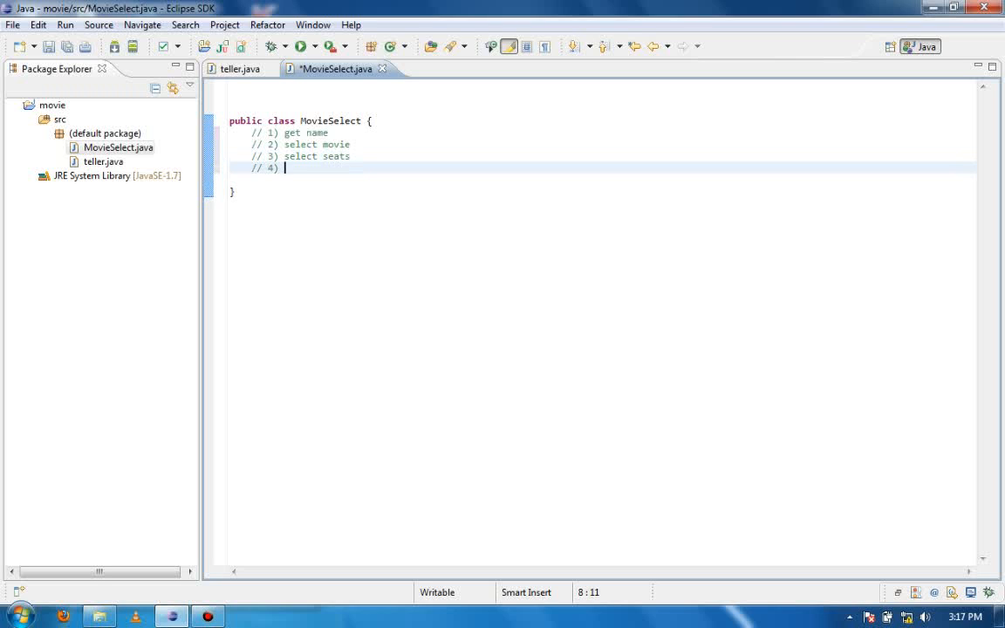
pyautogui.write('print out')
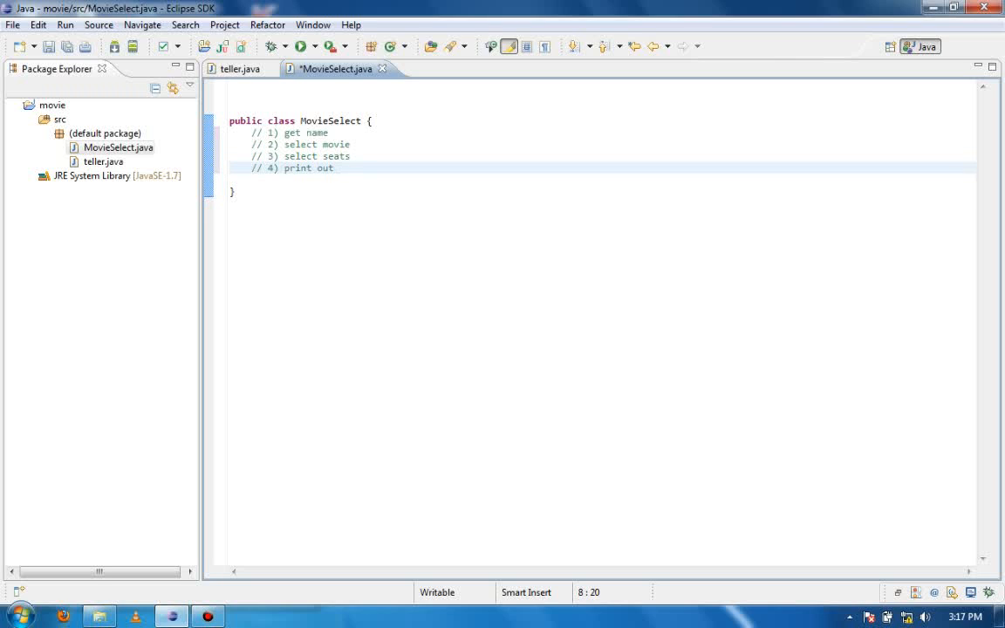
pyautogui.press('Return')
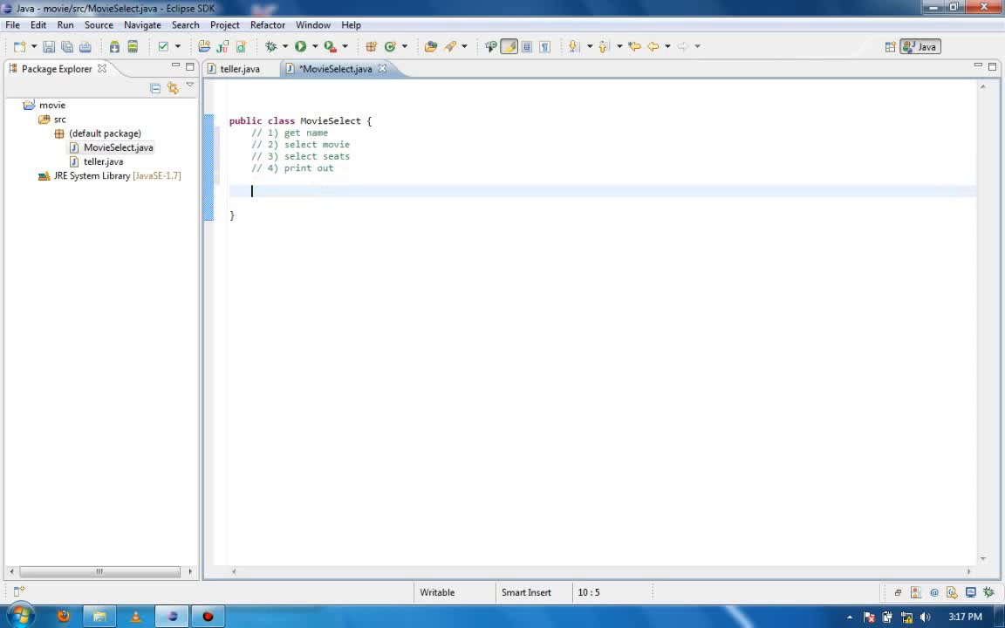
# Declare Scanner scan = new Scanner(System.in); inside the class
pyautogui.write('sc')
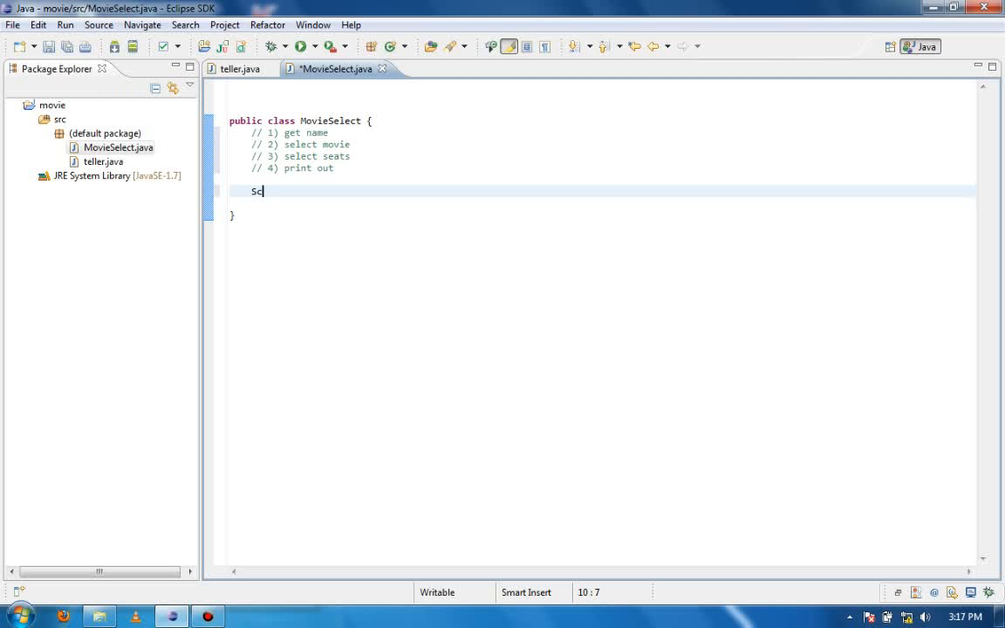
pyautogui.press('BackSpace')
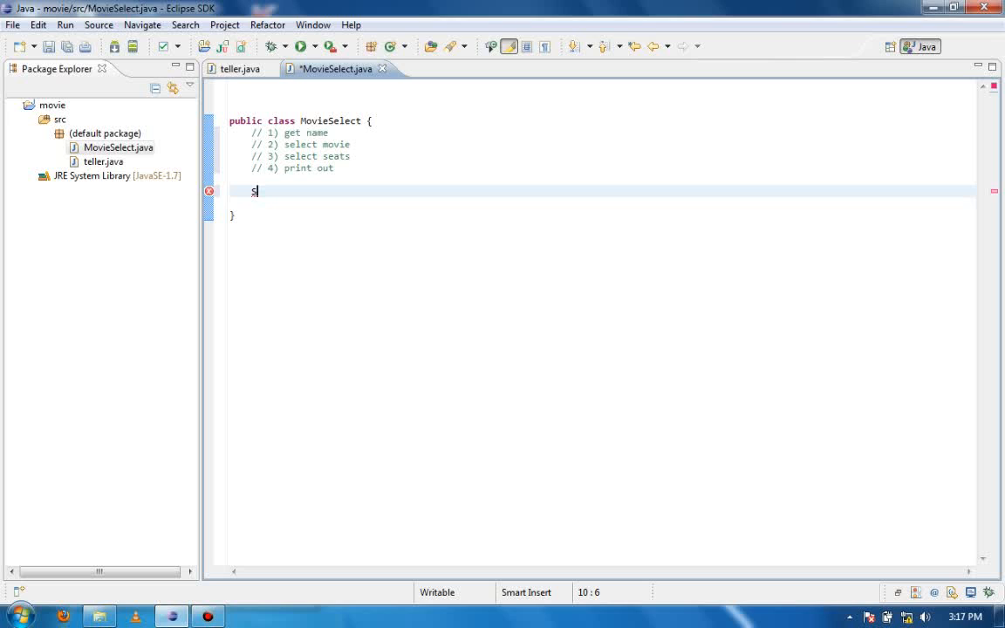
pyautogui.write('can')
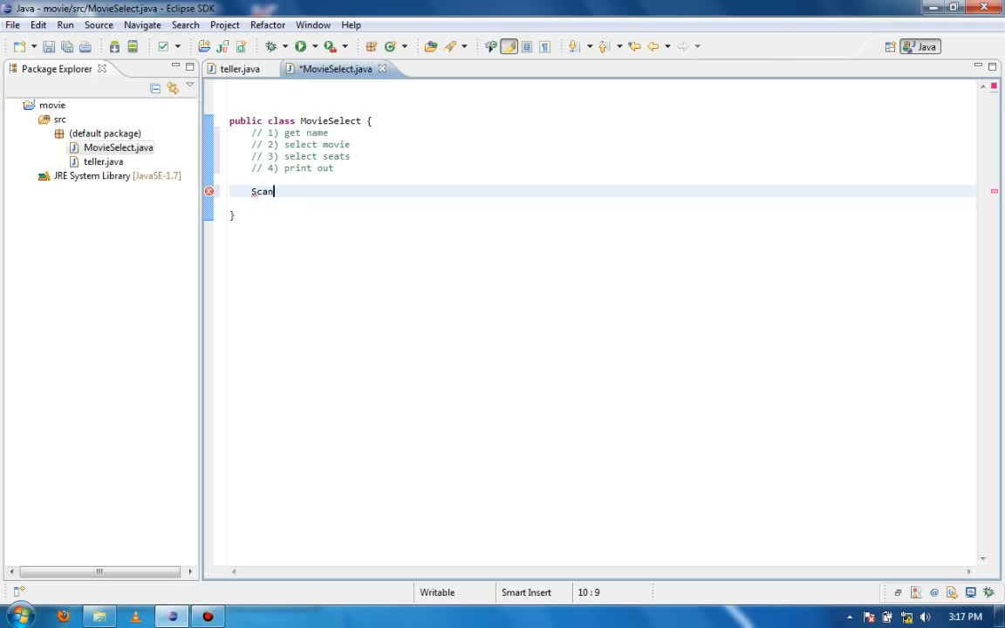
pyautogui.write('ner scan =')
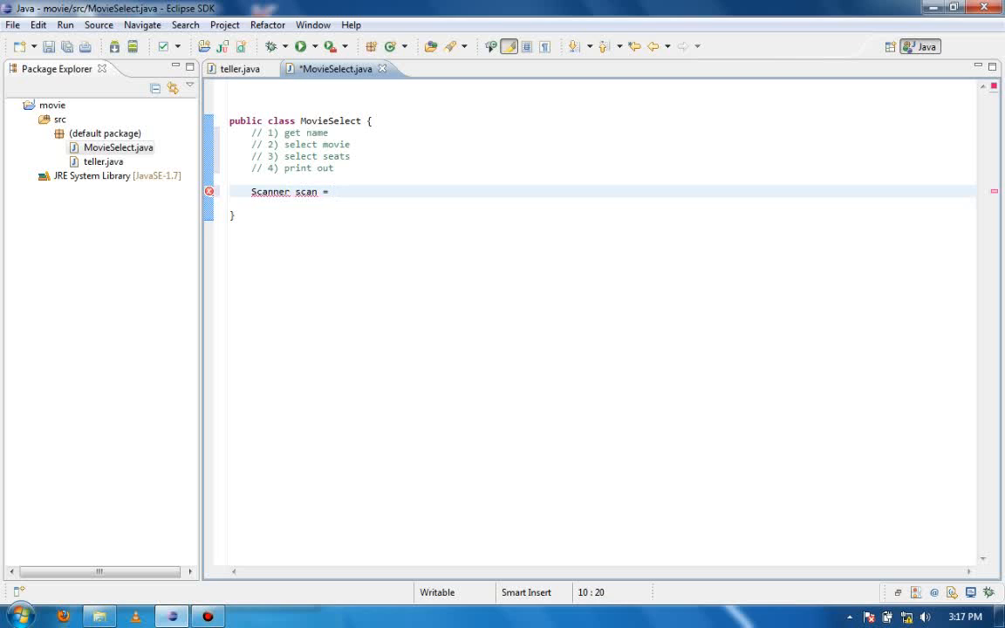
pyautogui.write('ne')
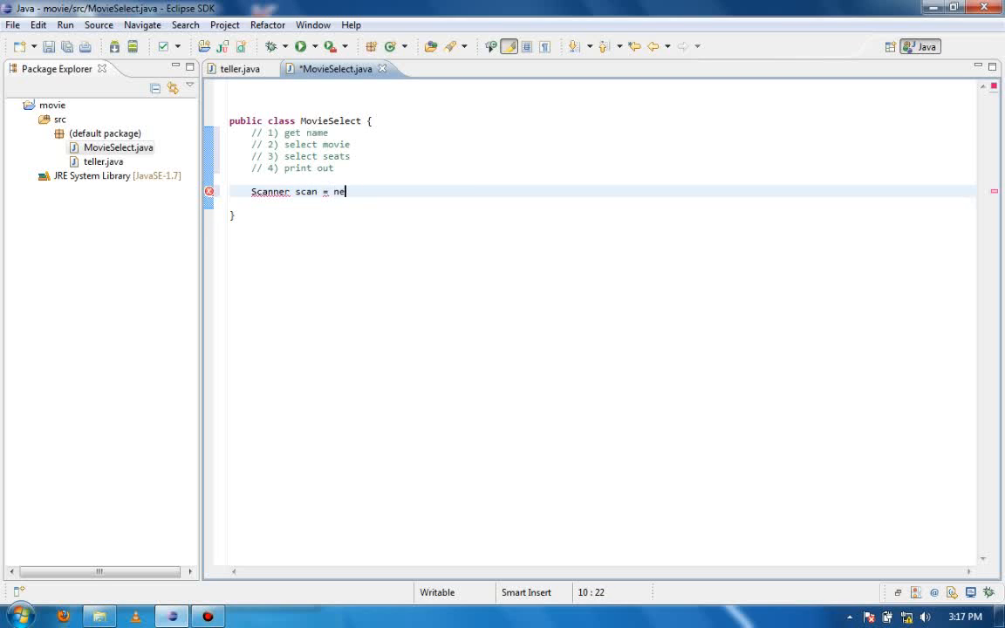
pyautogui.write('w')
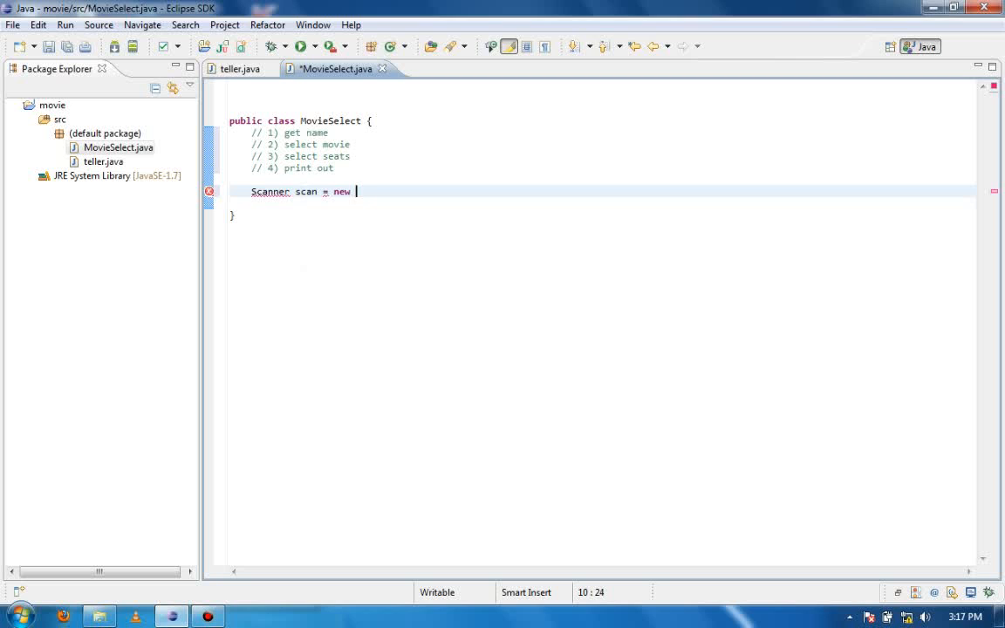
pyautogui.write('Scanner()')
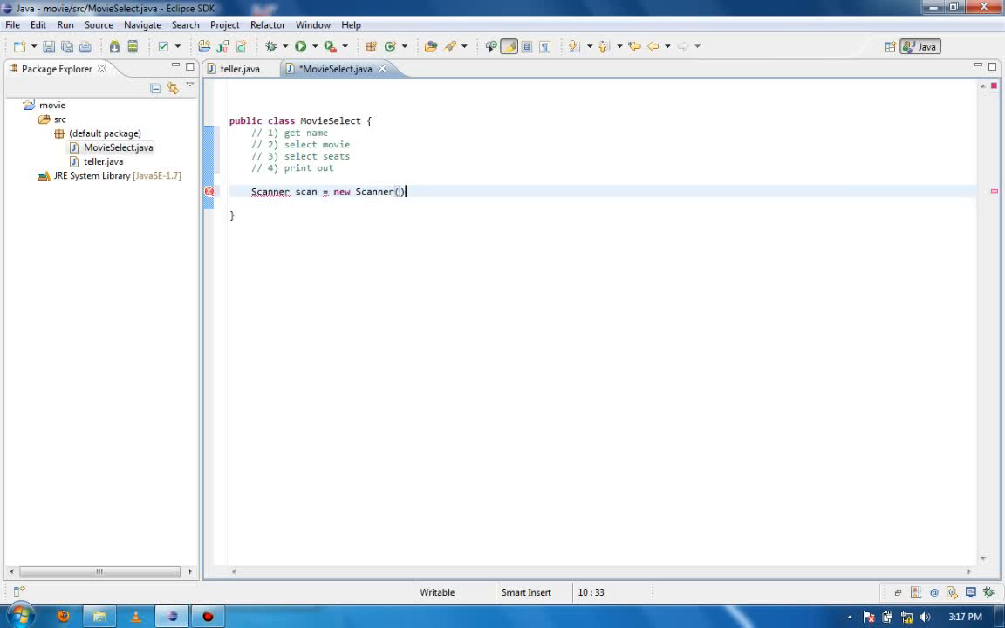
pyautogui.write('System.')
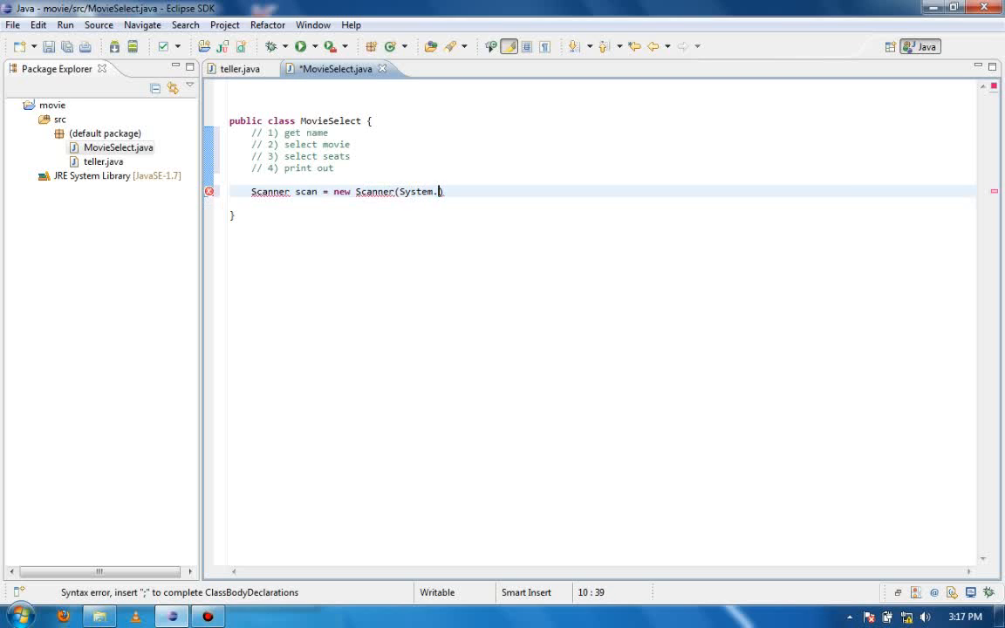
pyautogui.write('in);')
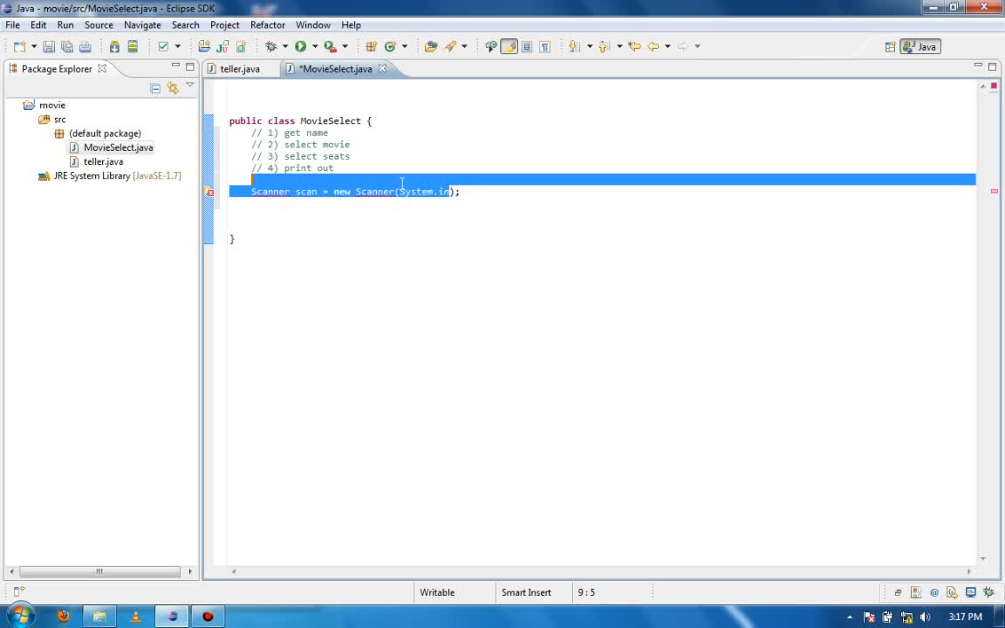
# Add the java.util.Scanner import via the quick fix on Scanner
pyautogui.doubleClick(422, 190)
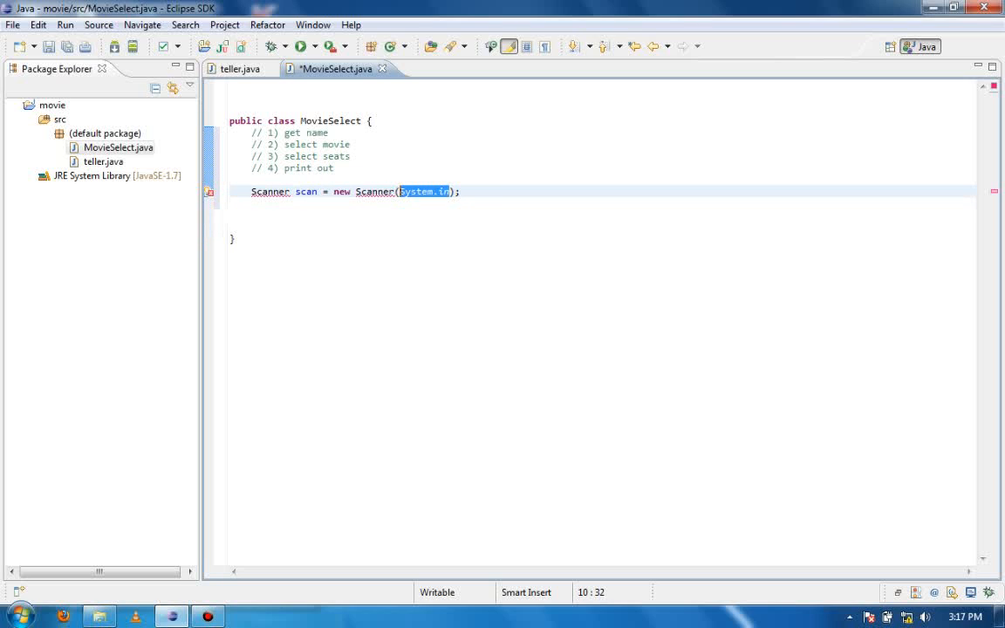
pyautogui.doubleClick(303, 190)
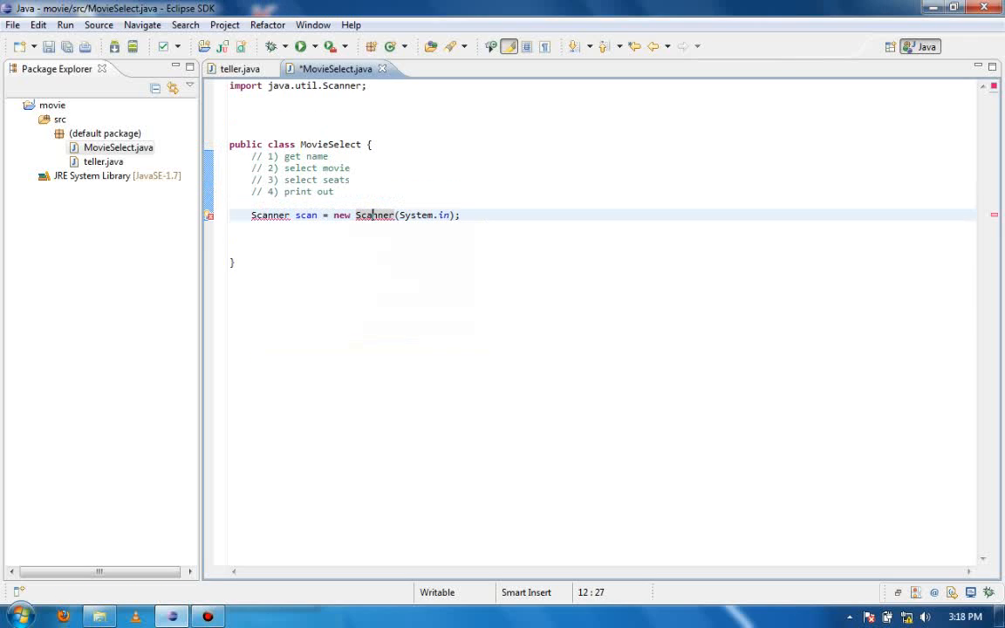
# Insert an empty public static void main(String[] args) method below the Scanner declaration
pyautogui.click(231, 120)
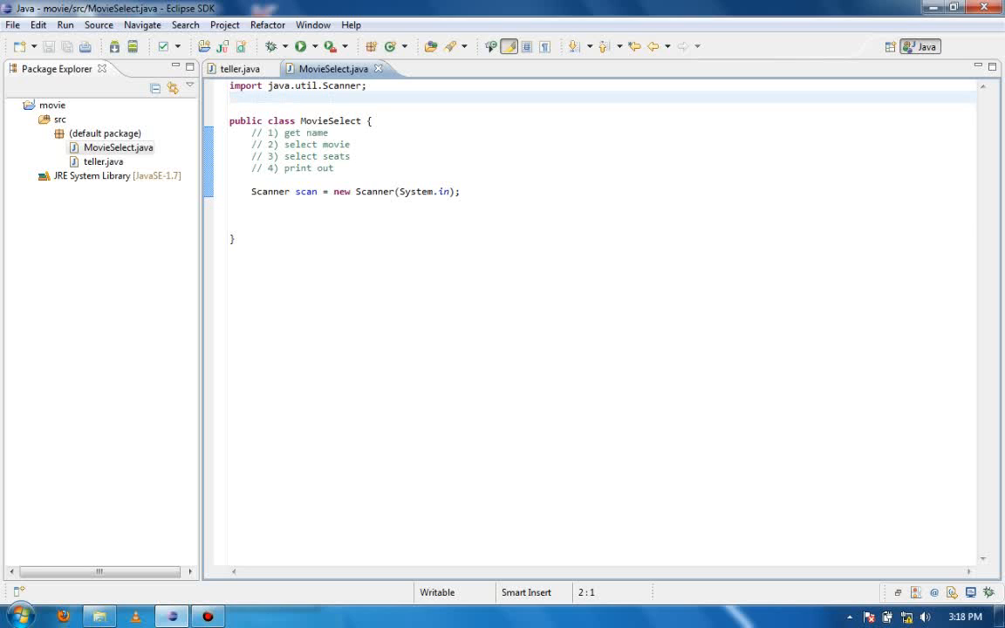
pyautogui.write('main(String[] args) {')
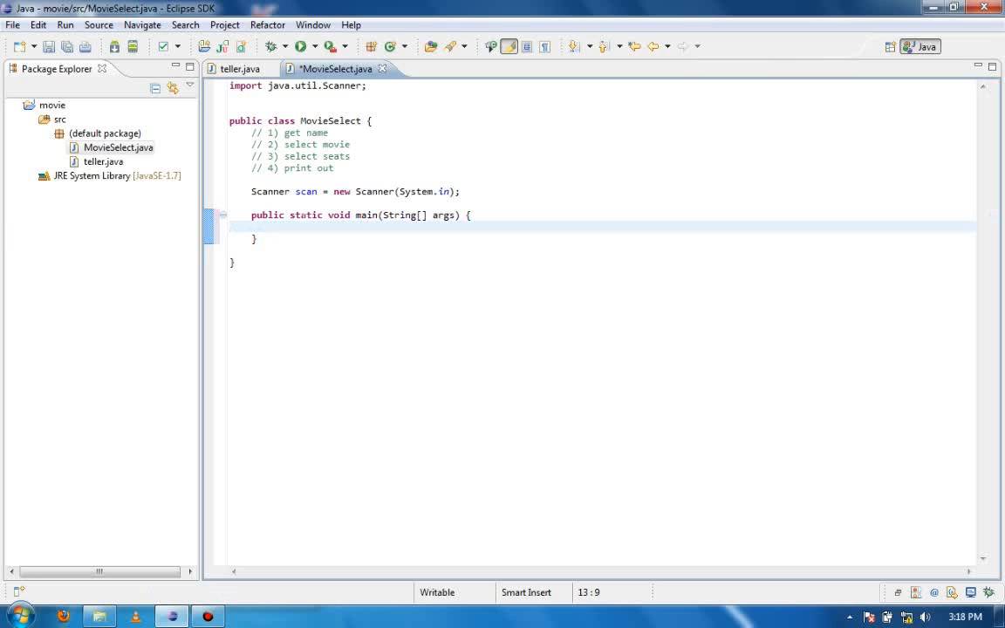
# Make main print the prompt "Pls input name" with System.out.println
pyautogui.write('syso')
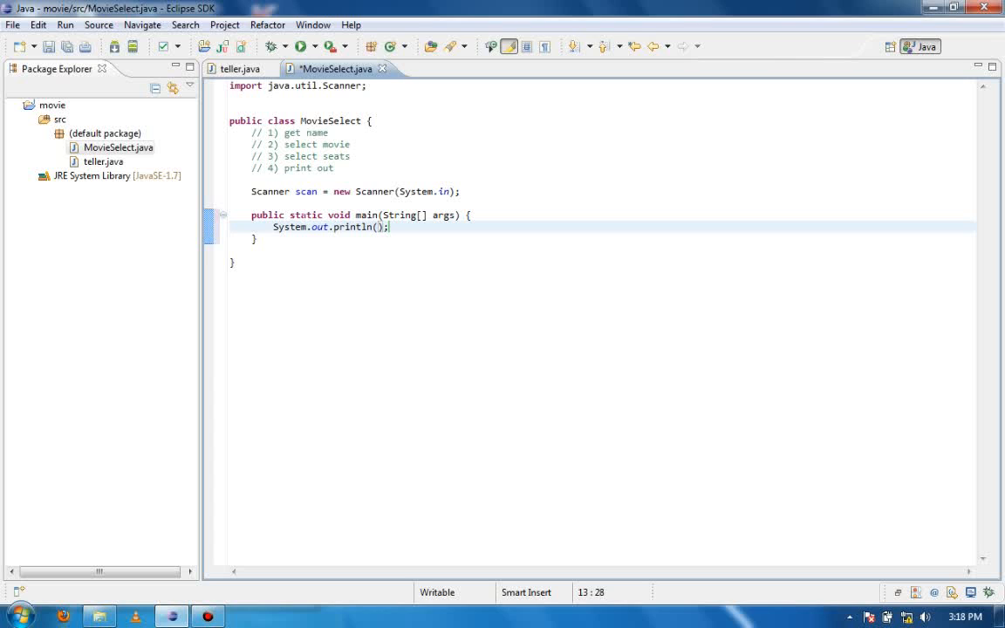
pyautogui.write('"Pls "')
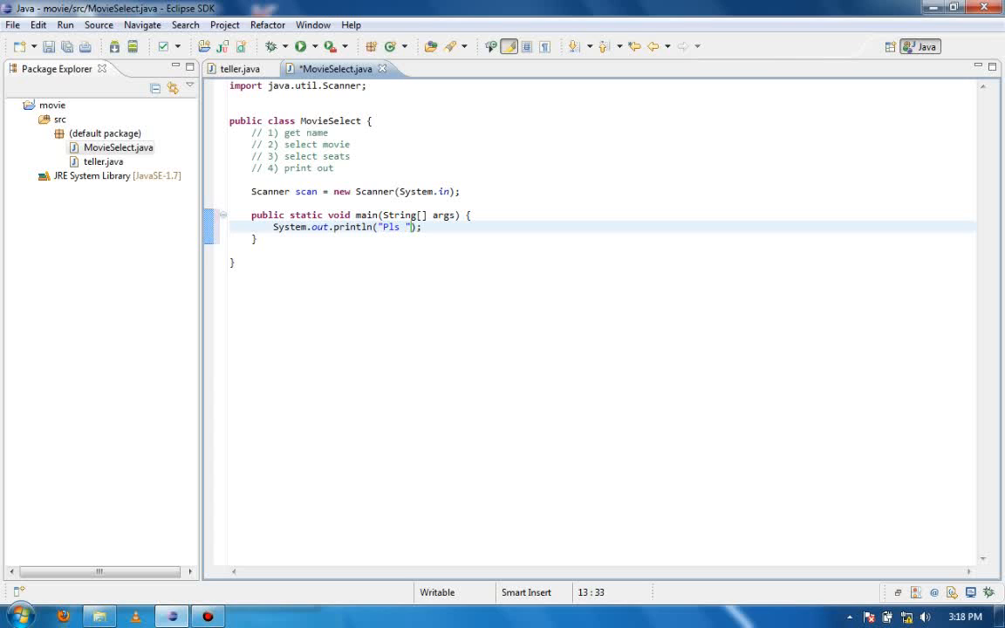
pyautogui.write('input name')
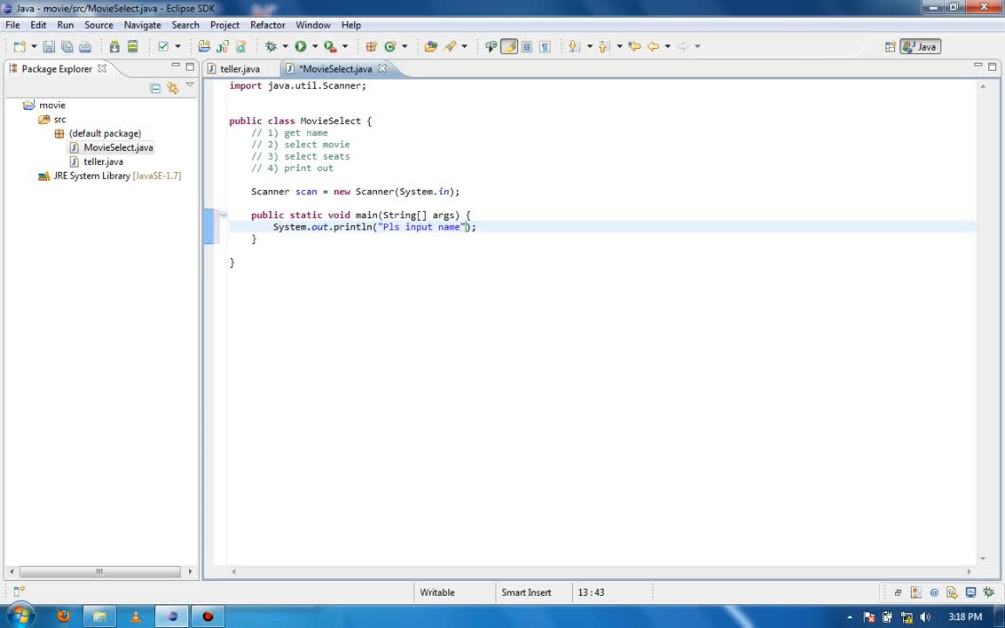
pyautogui.press('Return')
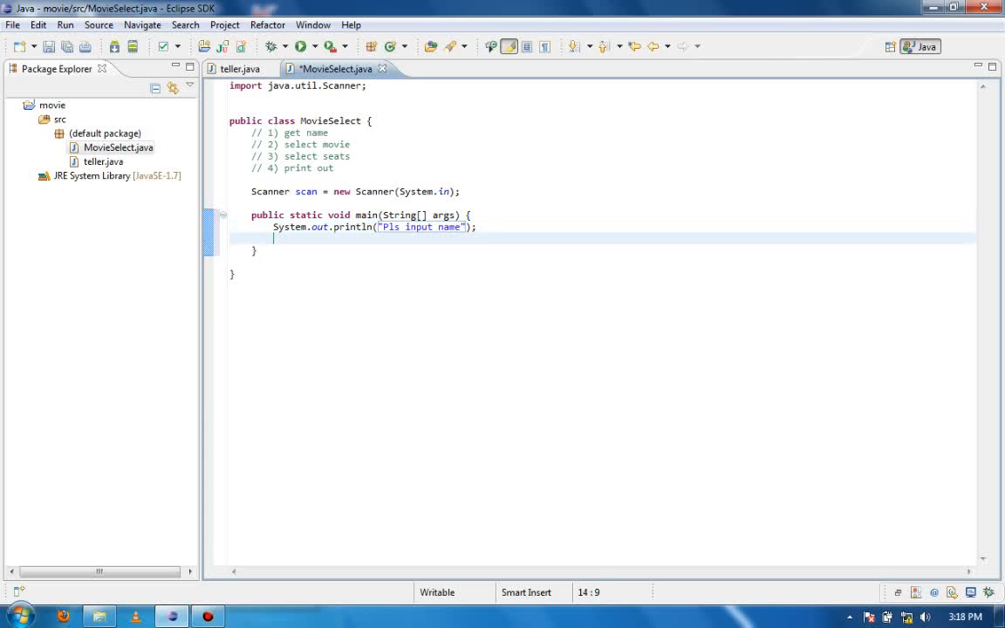
# Read scan.nextLine() into string name and print name back
pyautogui.write('string name')
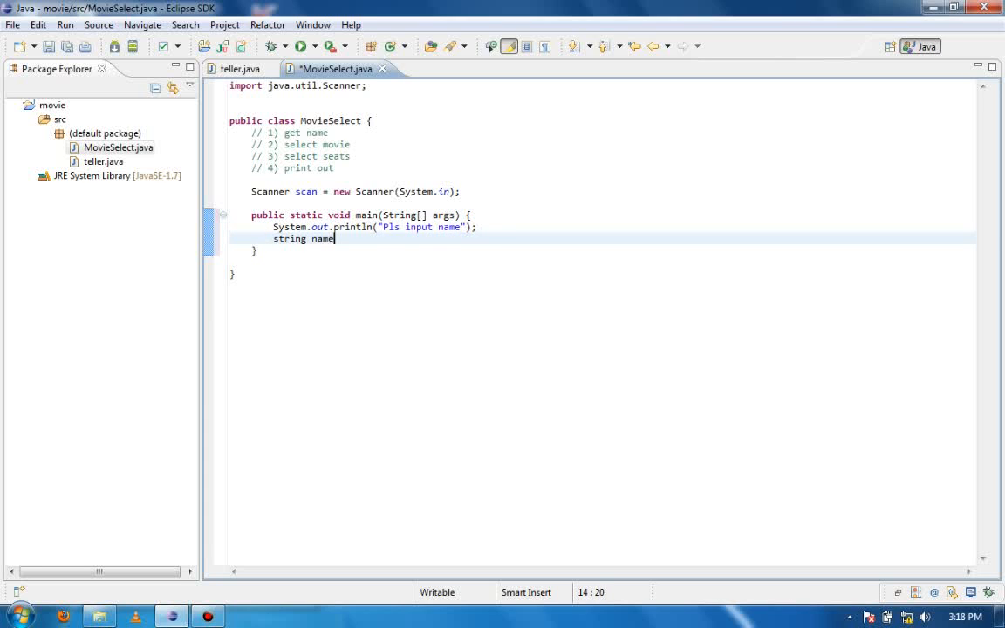
pyautogui.write('= scan.n')
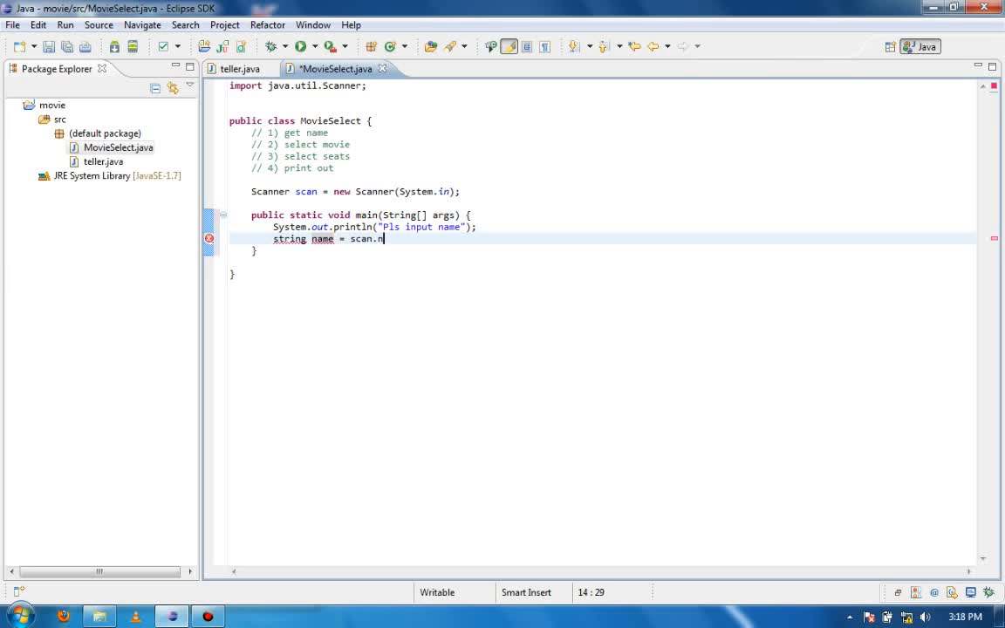
pyautogui.write('extLine')
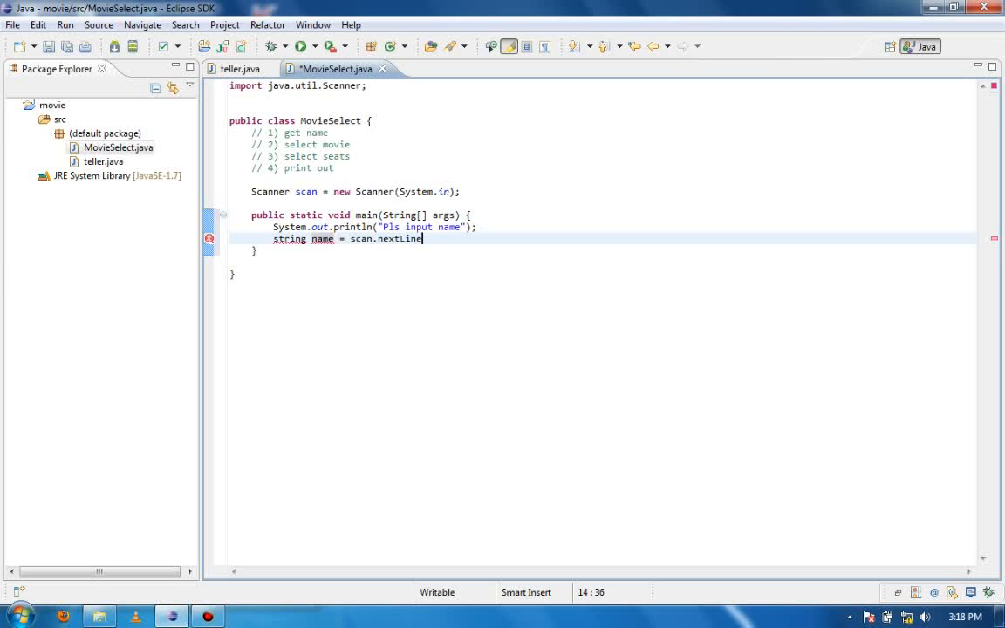
pyautogui.write('();')
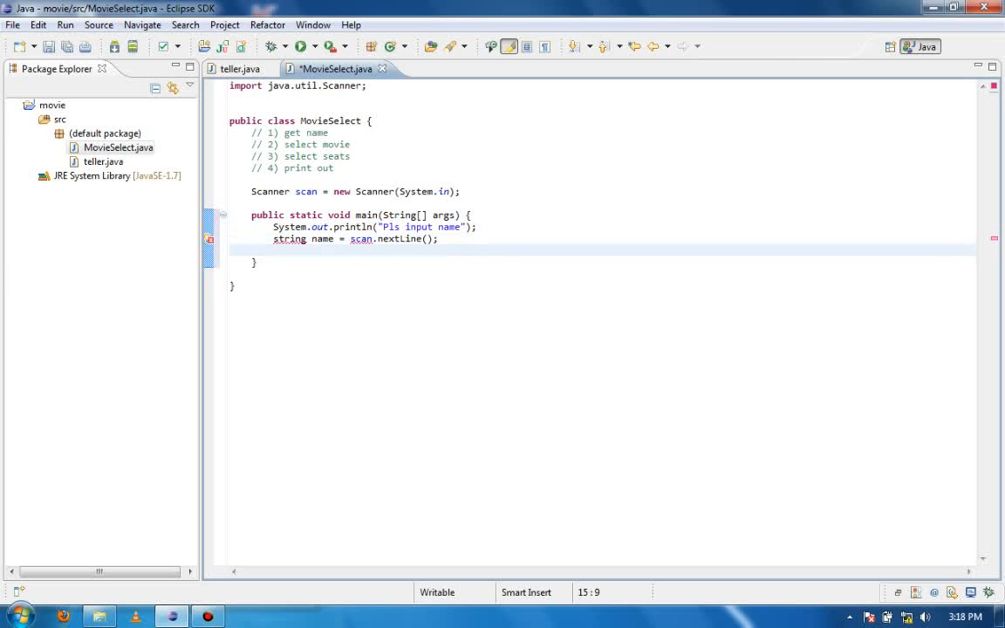
pyautogui.write('System.out.println();')
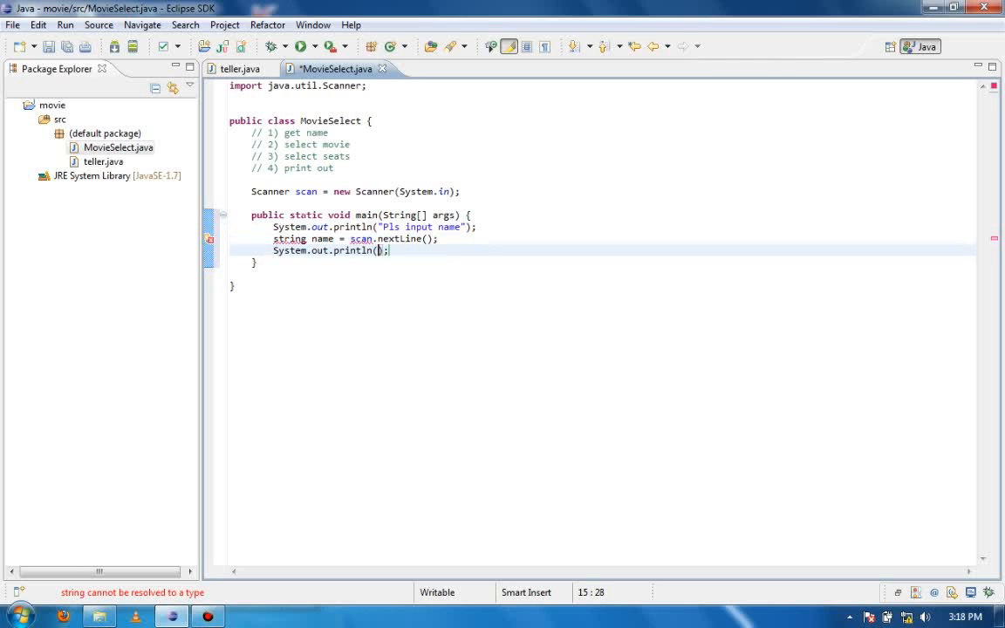
pyautogui.write('name')
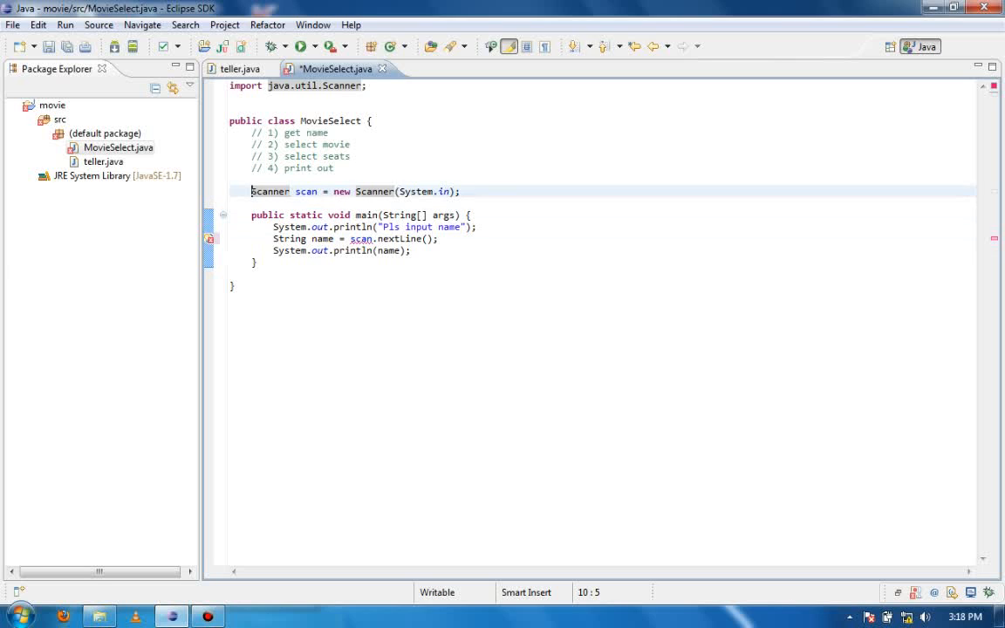
# Mark the class-level Scanner scan declaration static so main can use it
pyautogui.write('static')
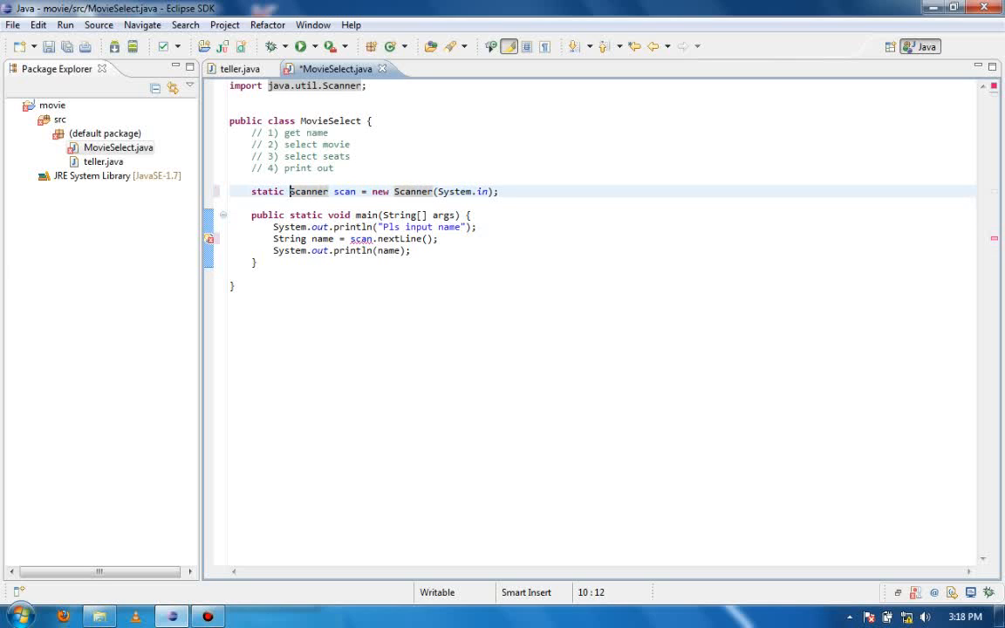
# Save and run MovieSelect, then answer the name prompt with 'josh' in the console
pyautogui.press('ctrl+s')
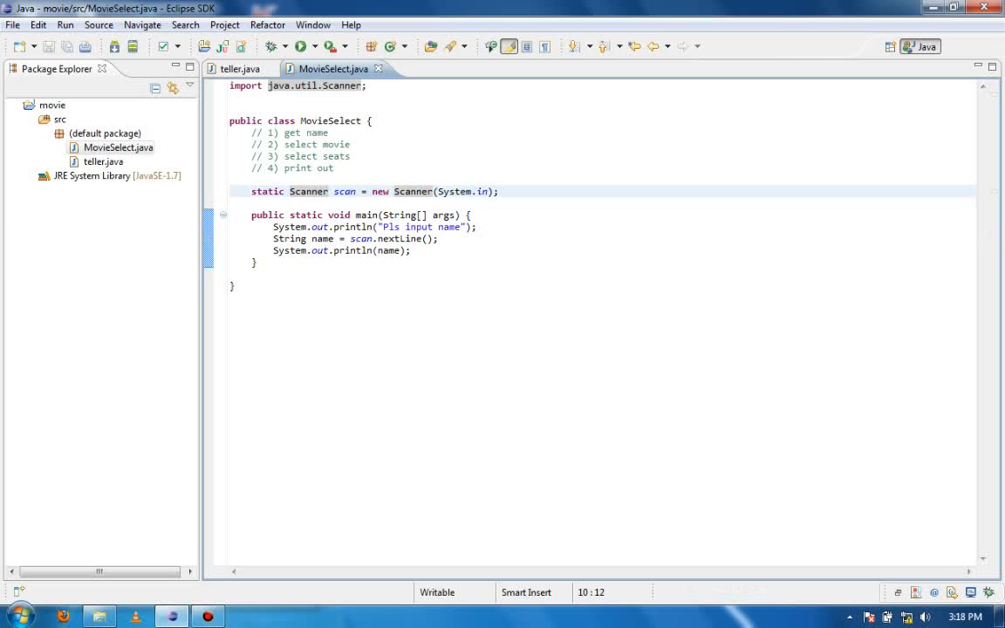
pyautogui.click(300, 45)
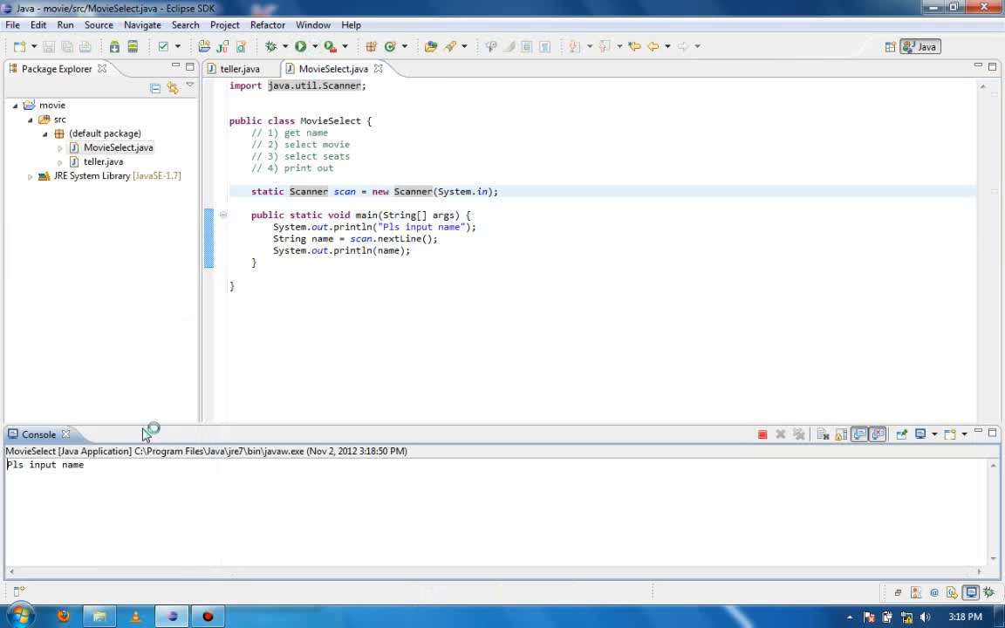
pyautogui.write('josh')
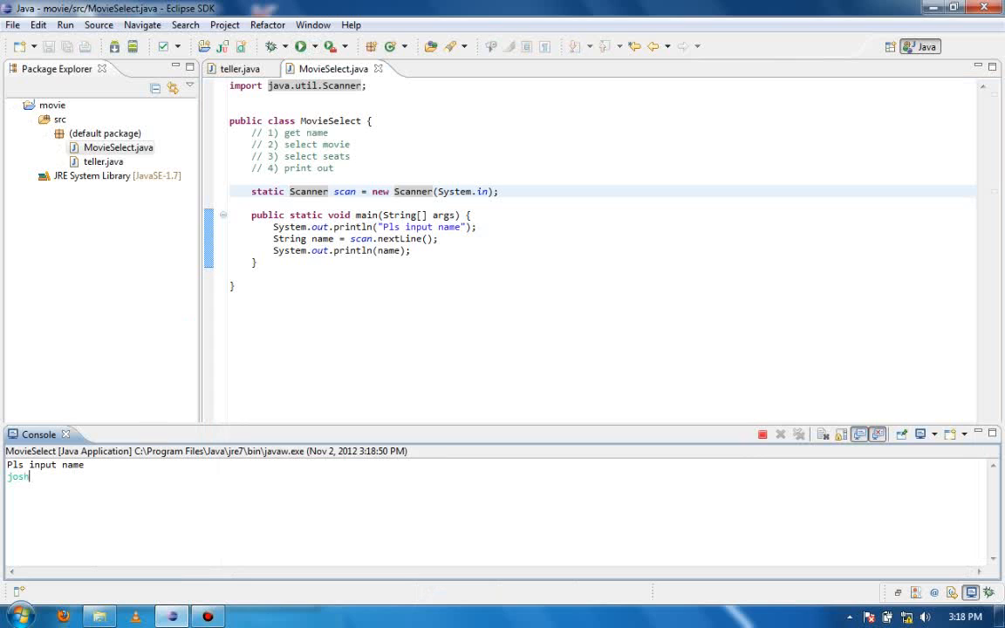
pyautogui.press('Return')
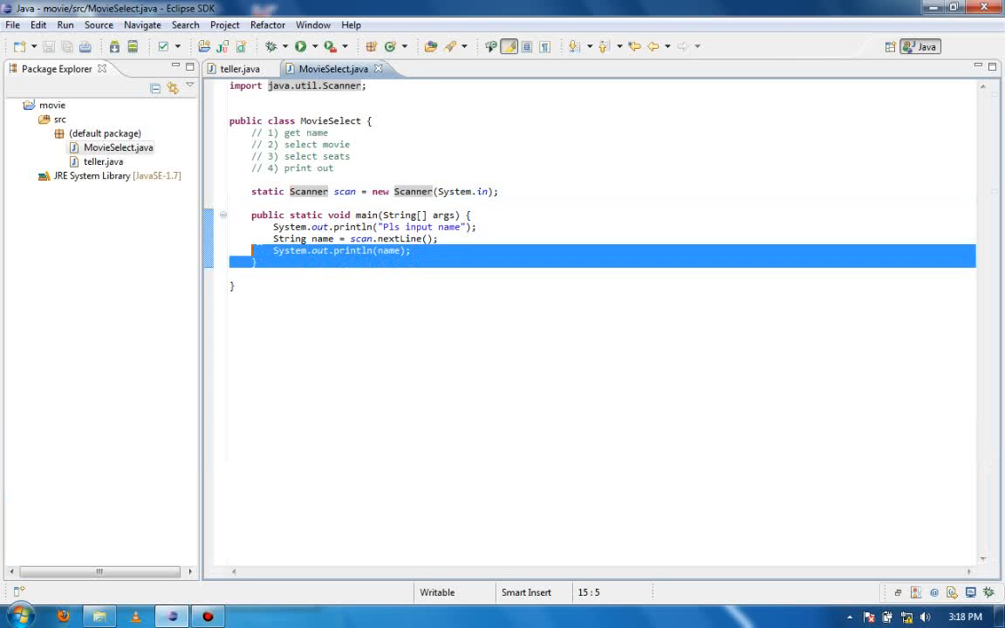
# Delete main and write an empty public static void getName(){ } stub, pasting copies below it
pyautogui.press('Delete')
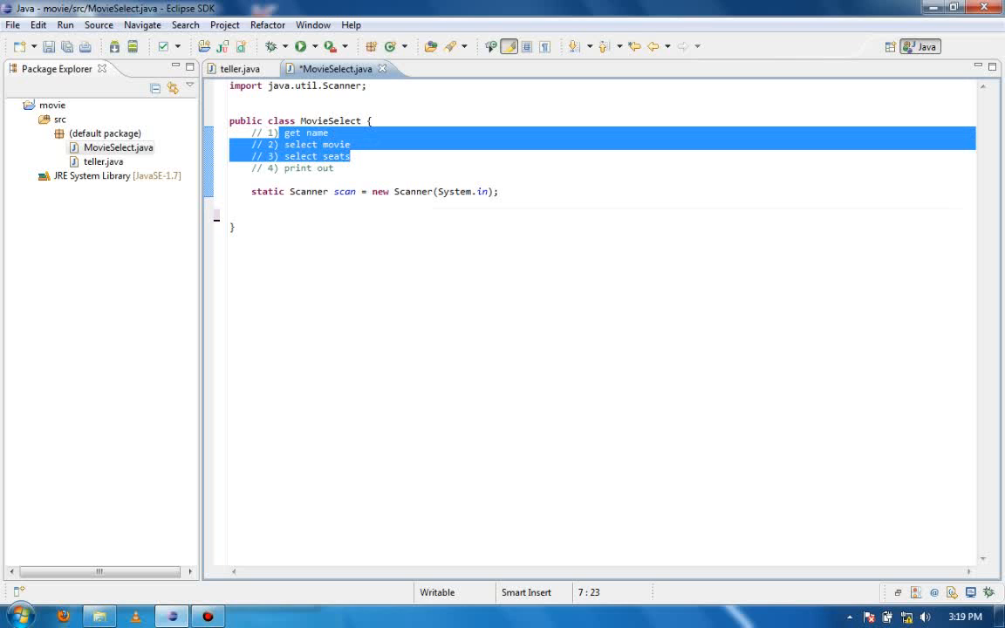
pyautogui.write('p')
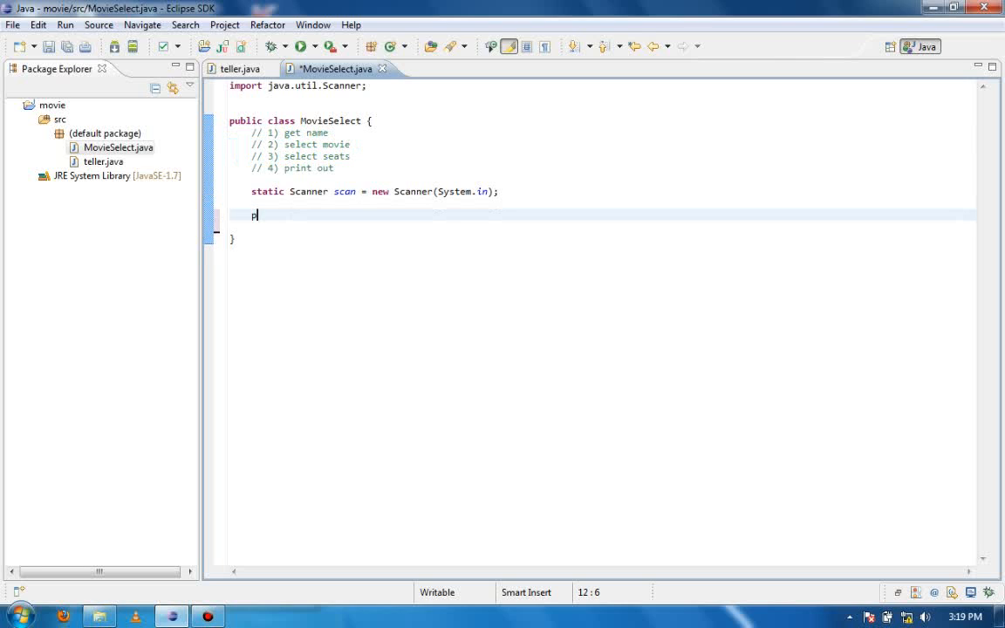
pyautogui.write('ub')
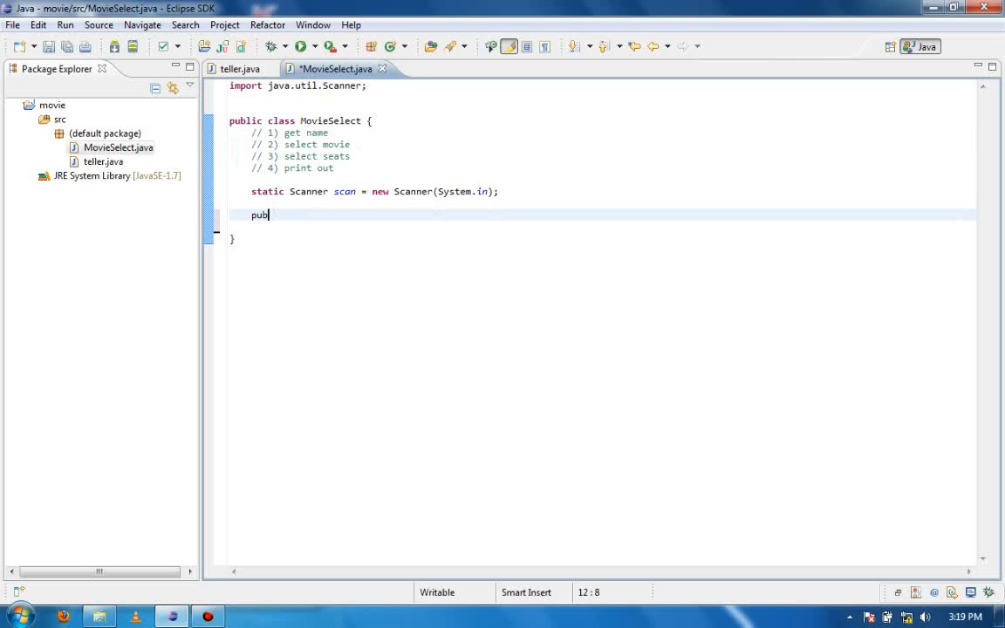
pyautogui.write('lic static')
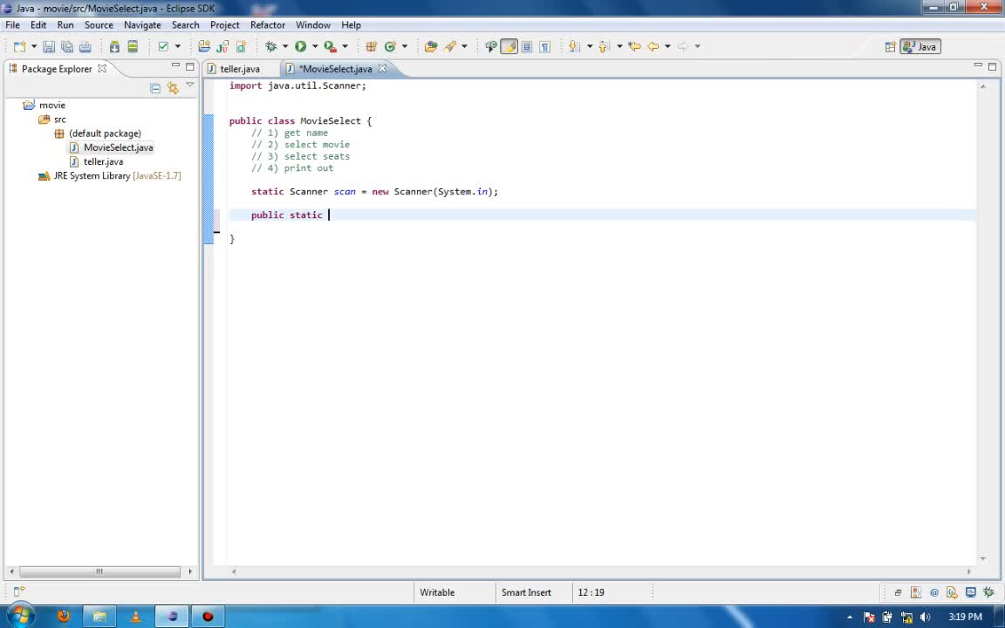
pyautogui.write('void getName')
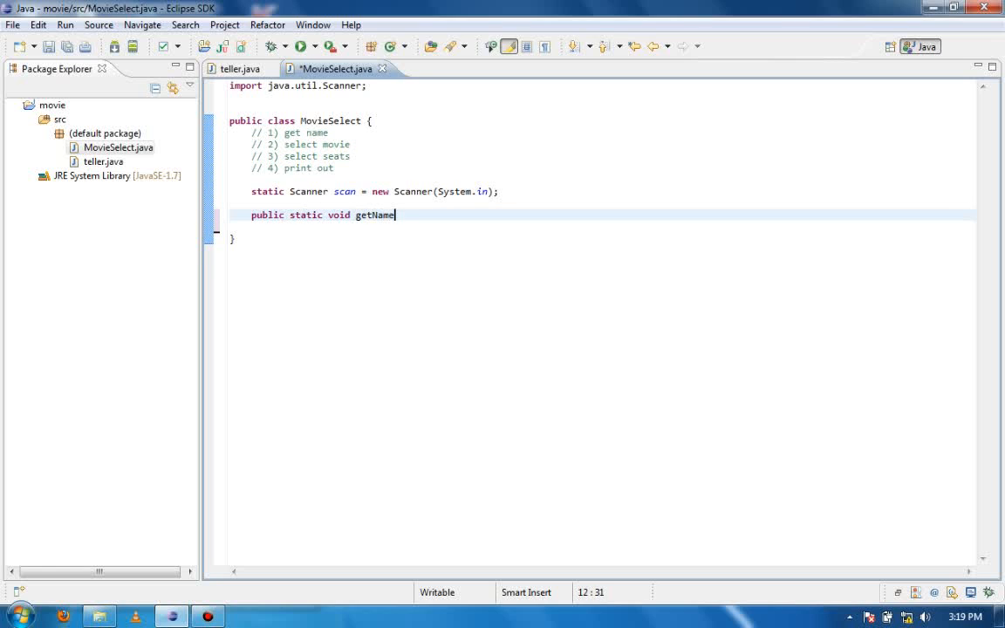
pyautogui.write('(){')
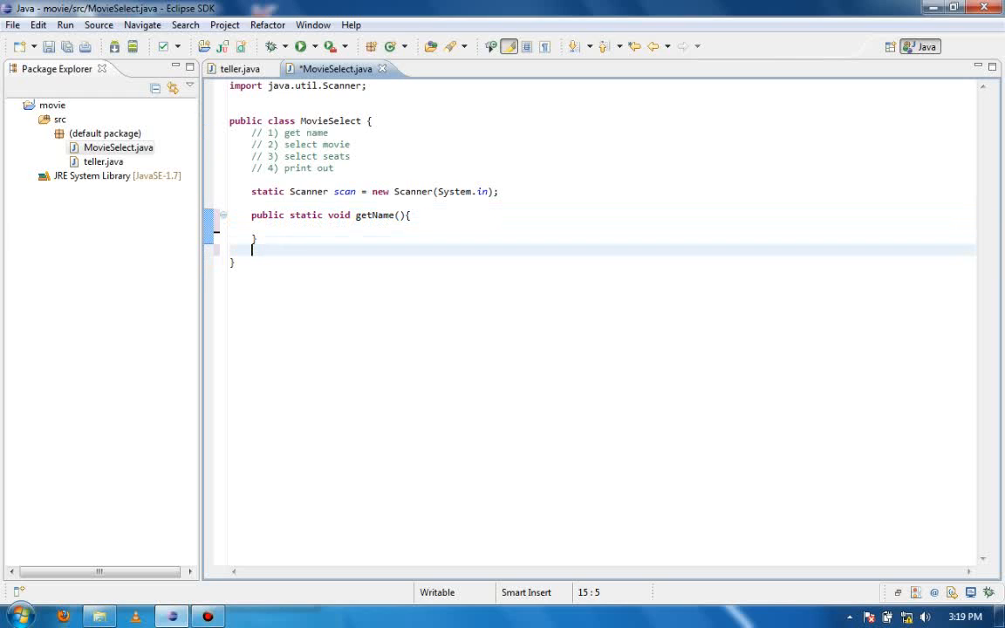
pyautogui.write('public static void getName(){')
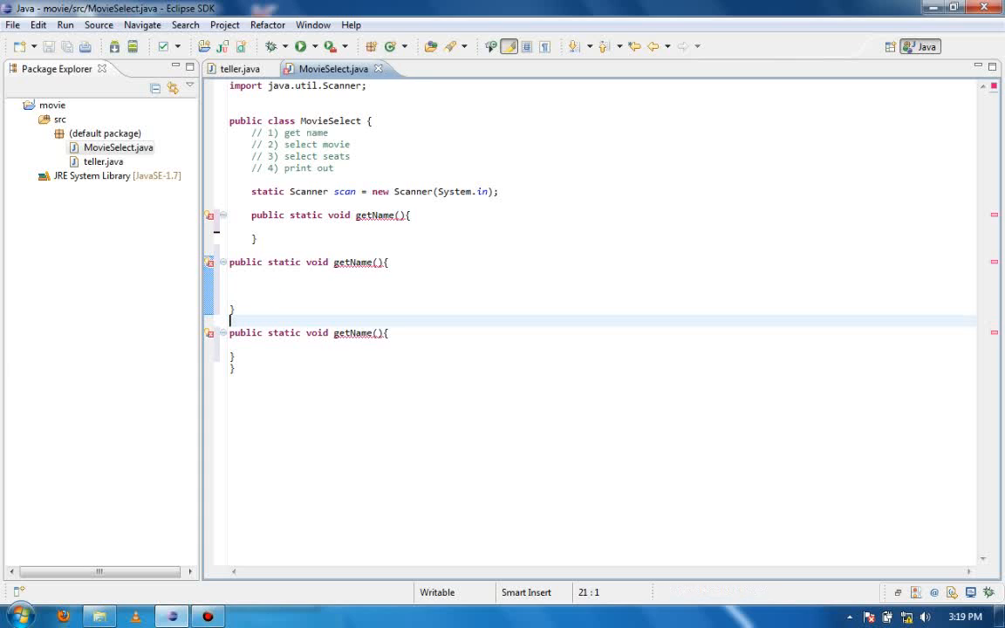
# Rename the duplicate getName stubs to getMovie and geteats
pyautogui.press('ctrl+a')
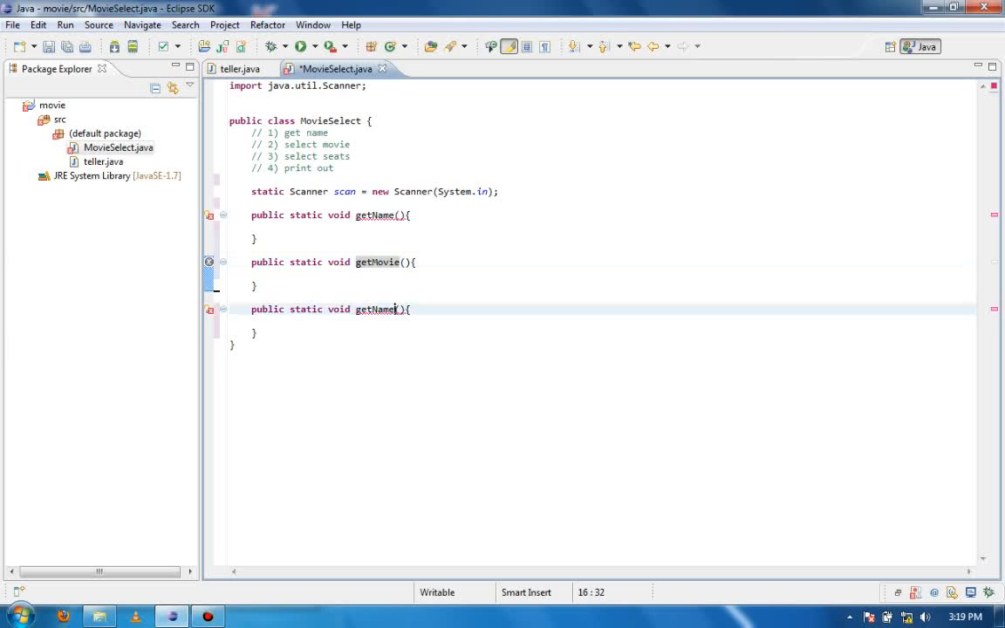
pyautogui.doubleClick(381, 309)
pyautogui.write('eats')
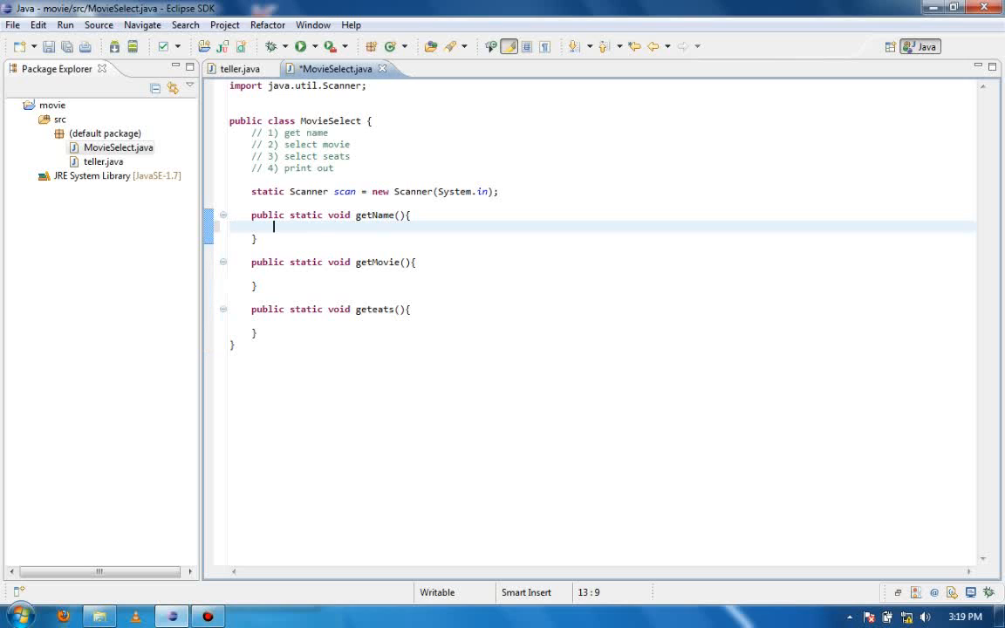
# Make getName print "Please input your name" and save the file
pyautogui.write('System.out.println();')
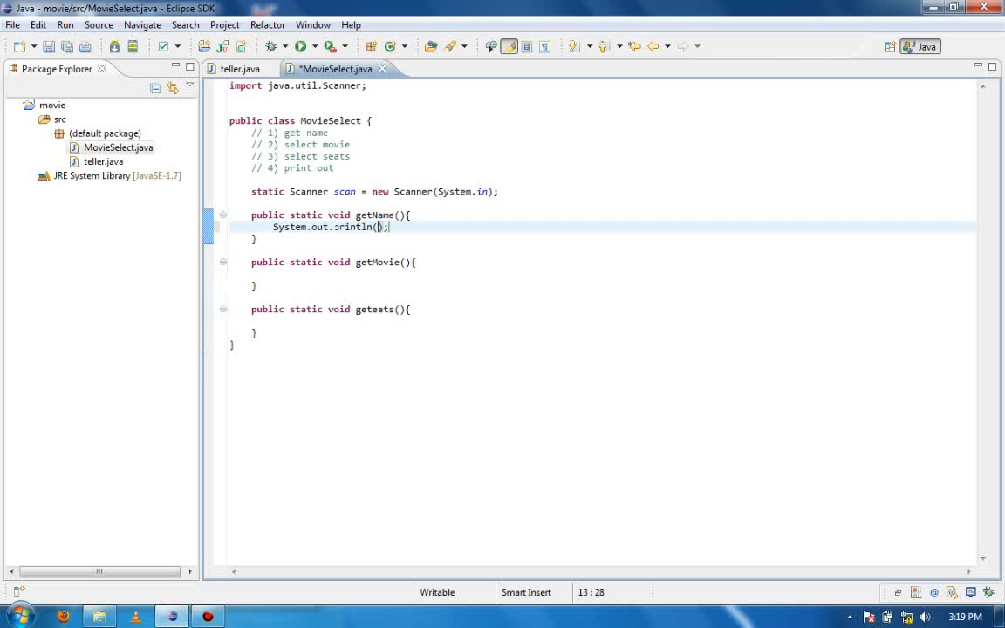
pyautogui.write('"')
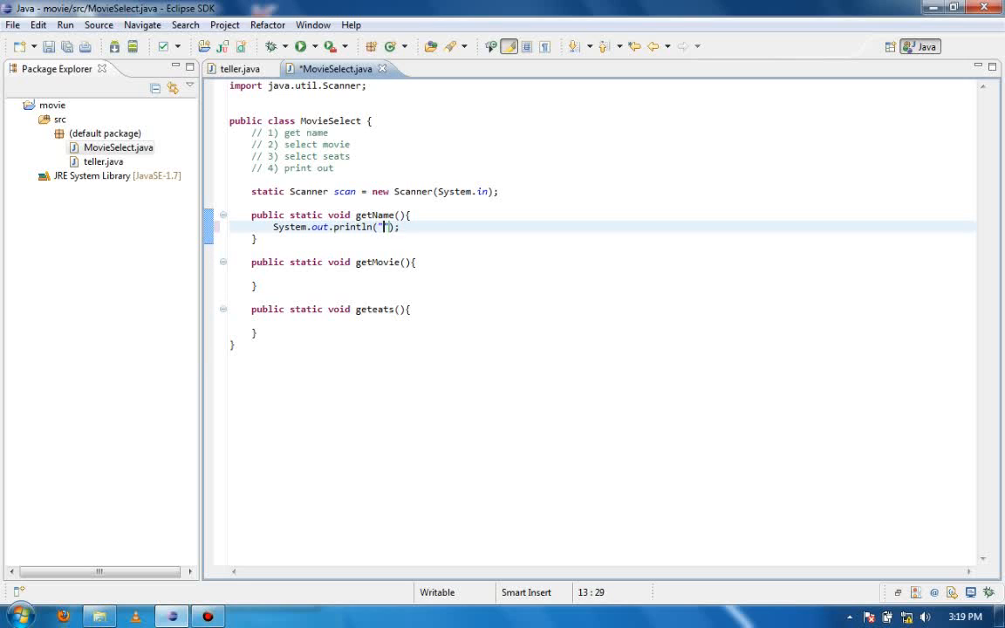
pyautogui.write('Ple')
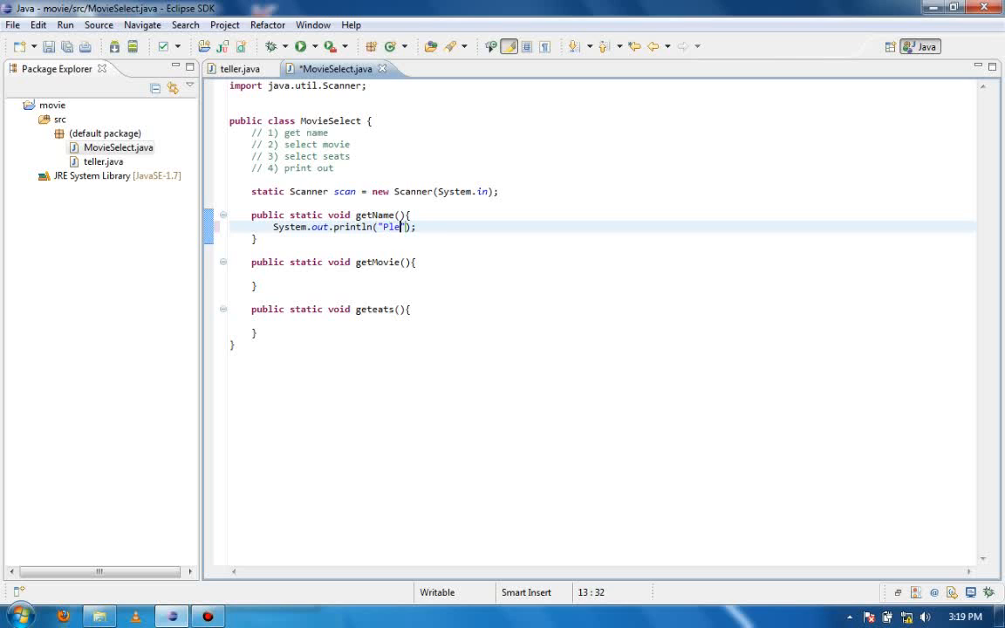
pyautogui.write('ase input')
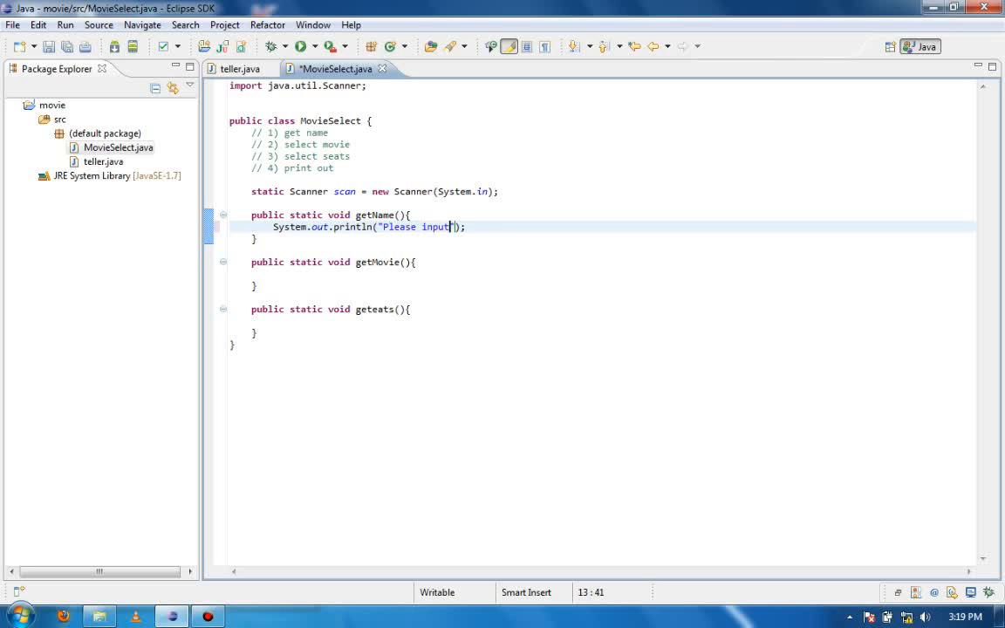
pyautogui.write('your name')
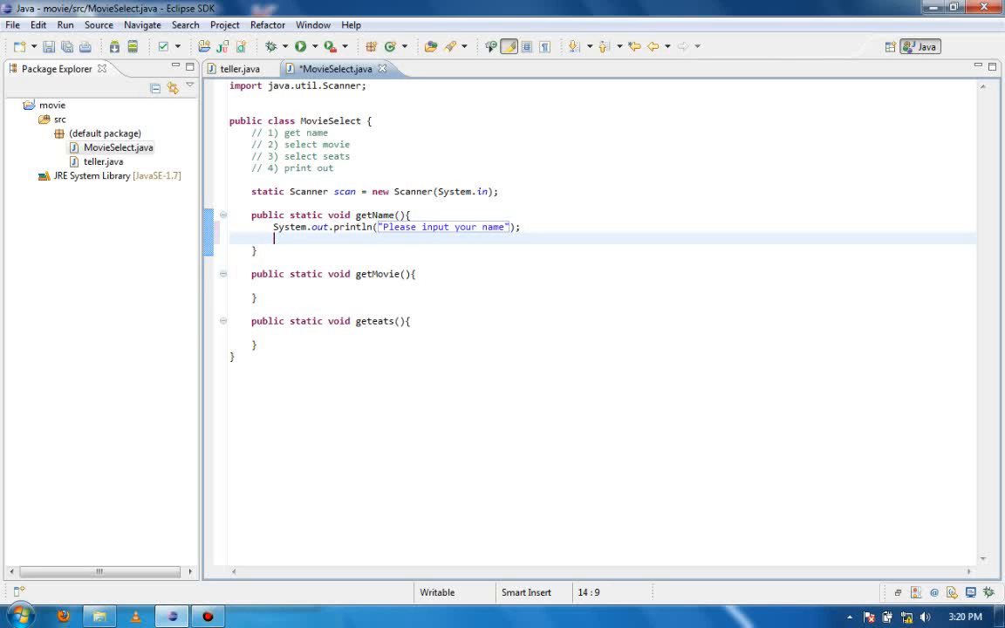
pyautogui.press('ctrl+s')
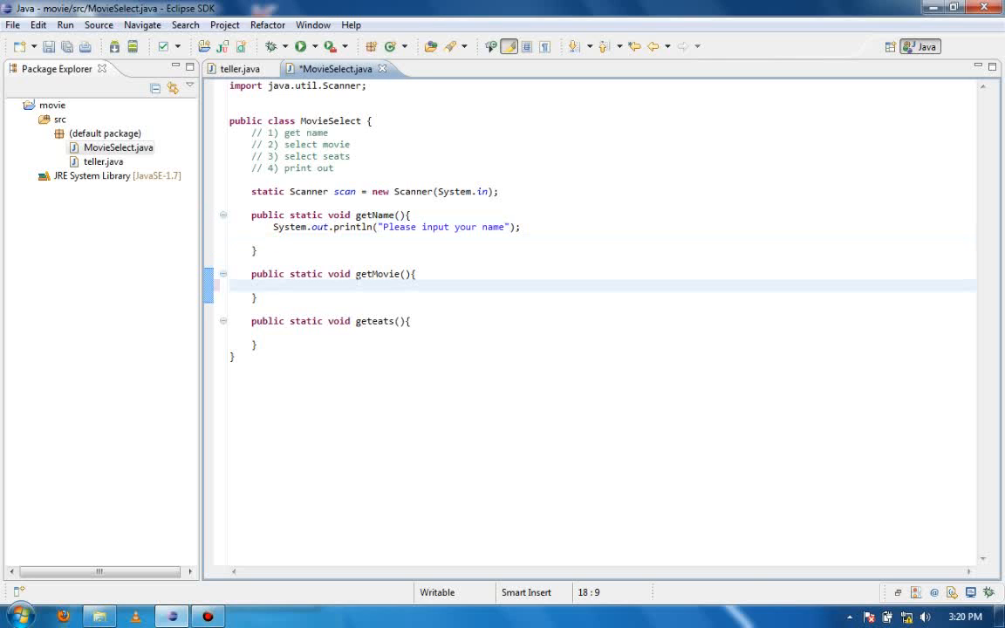
pyautogui.press('ctrl+s')
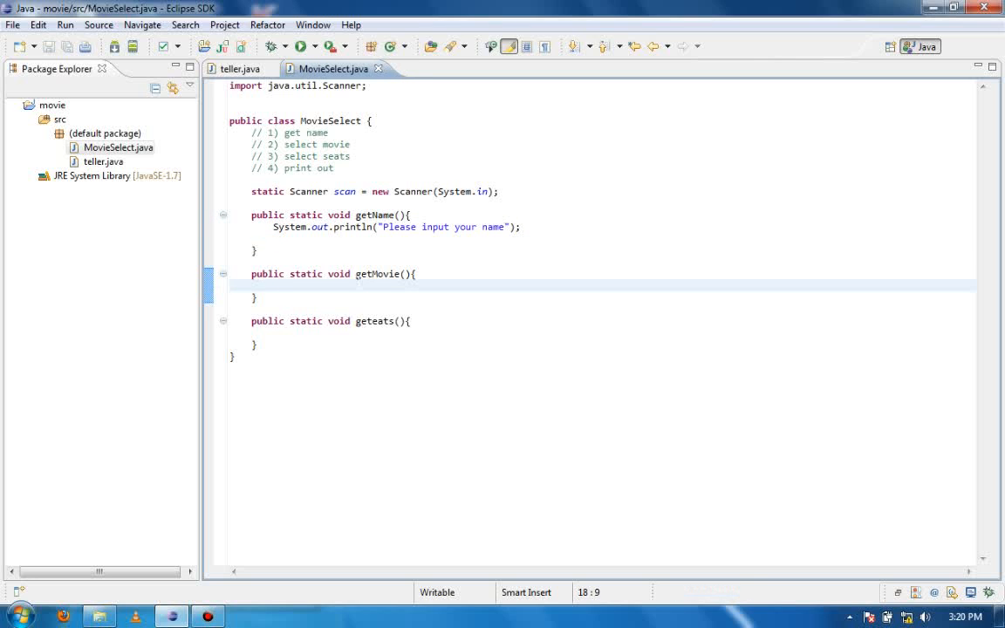
# Make getMovie print 'Please select a movie' and geteats print the seats prompt
pyautogui.write('syso')
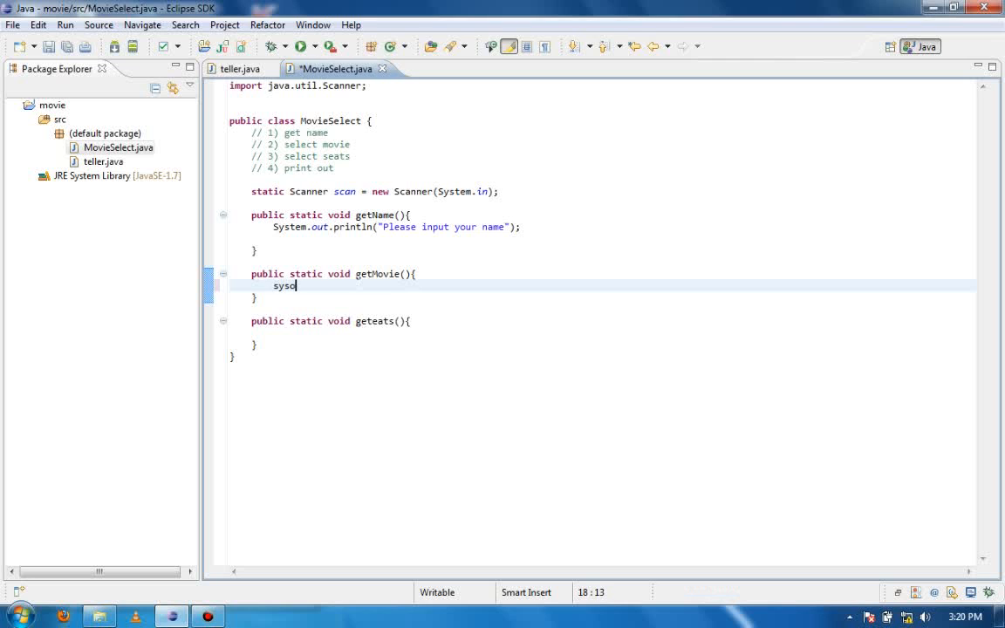
pyautogui.write('System.out.println("Pl");')
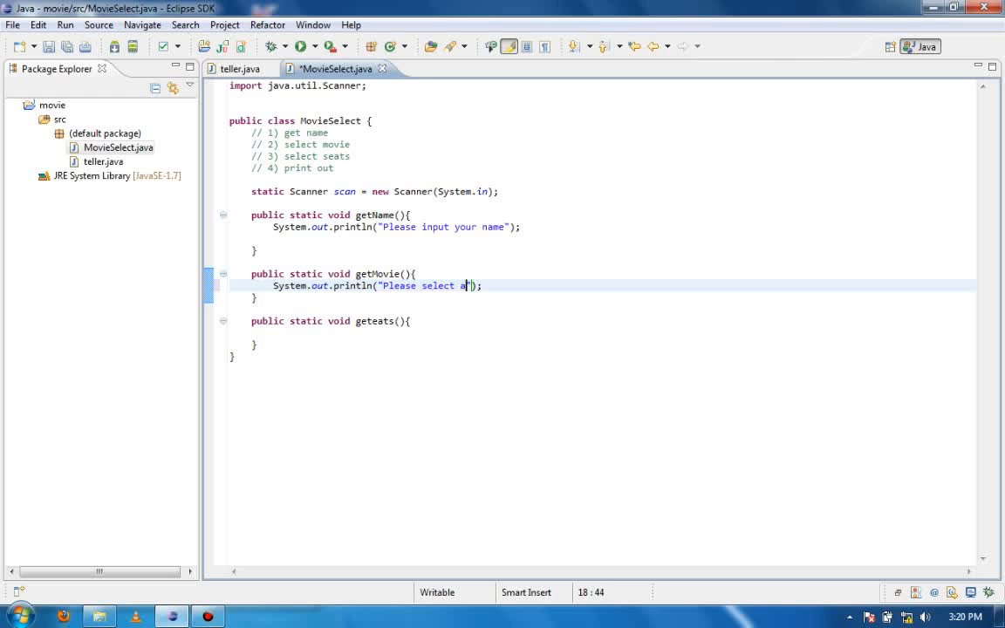
pyautogui.write('movie')
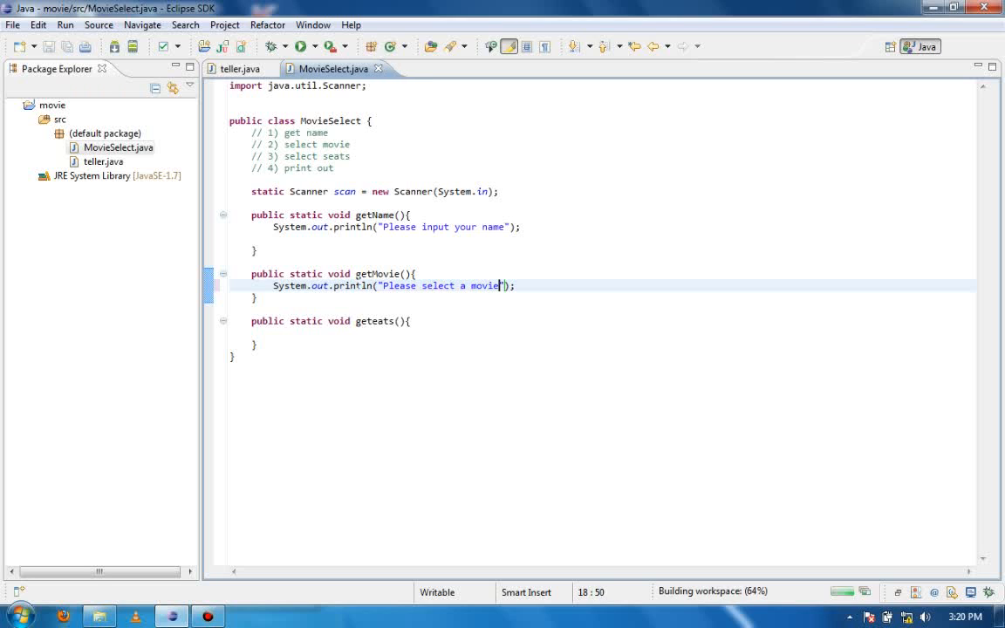
pyautogui.click(272, 331)
pyautogui.write('System.out.println();')
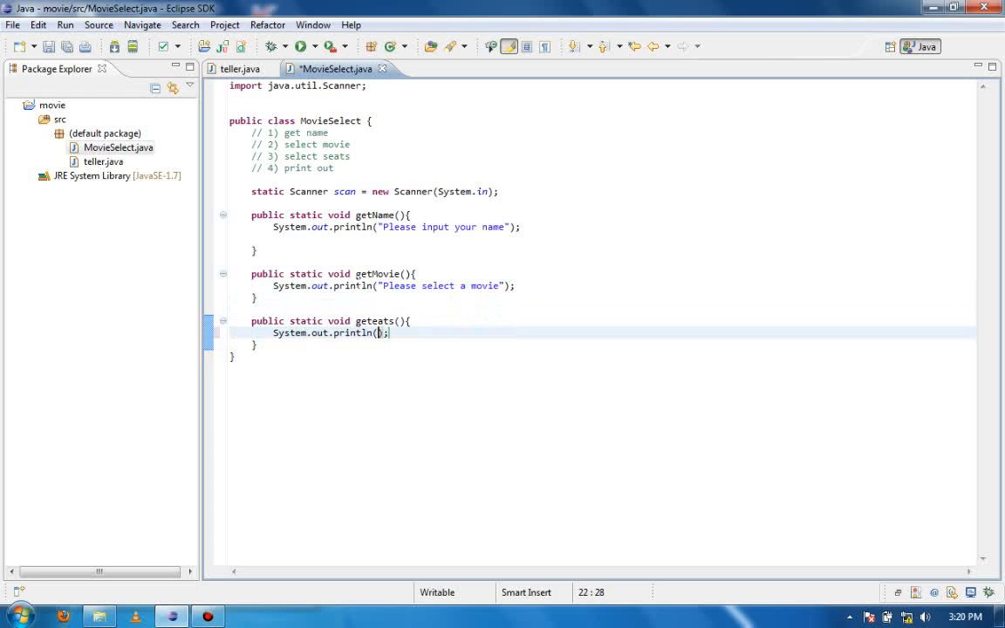
pyautogui.write('"Please choos')
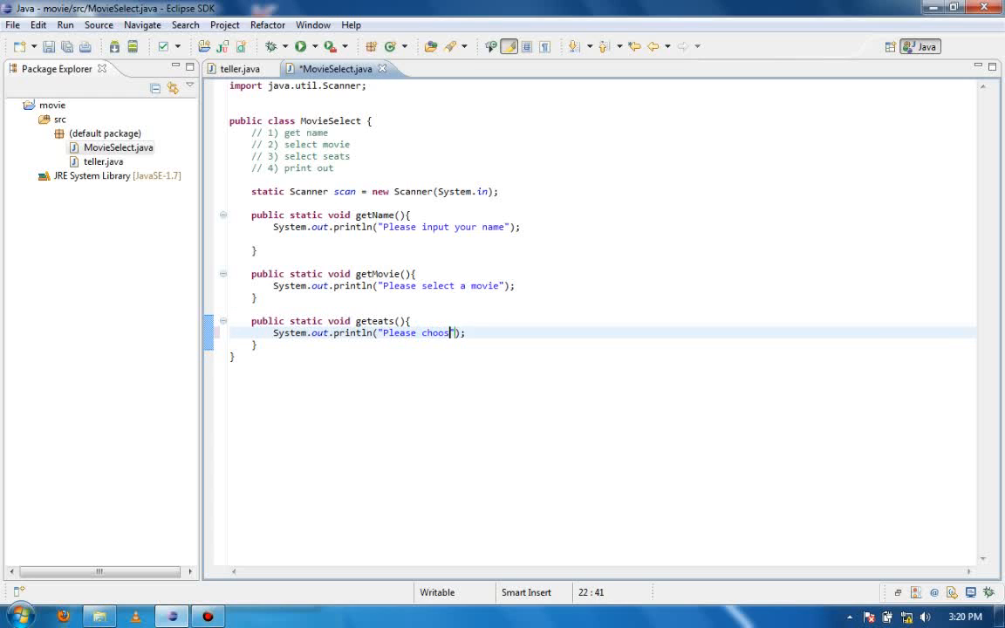
pyautogui.write('e how many seats you would like')
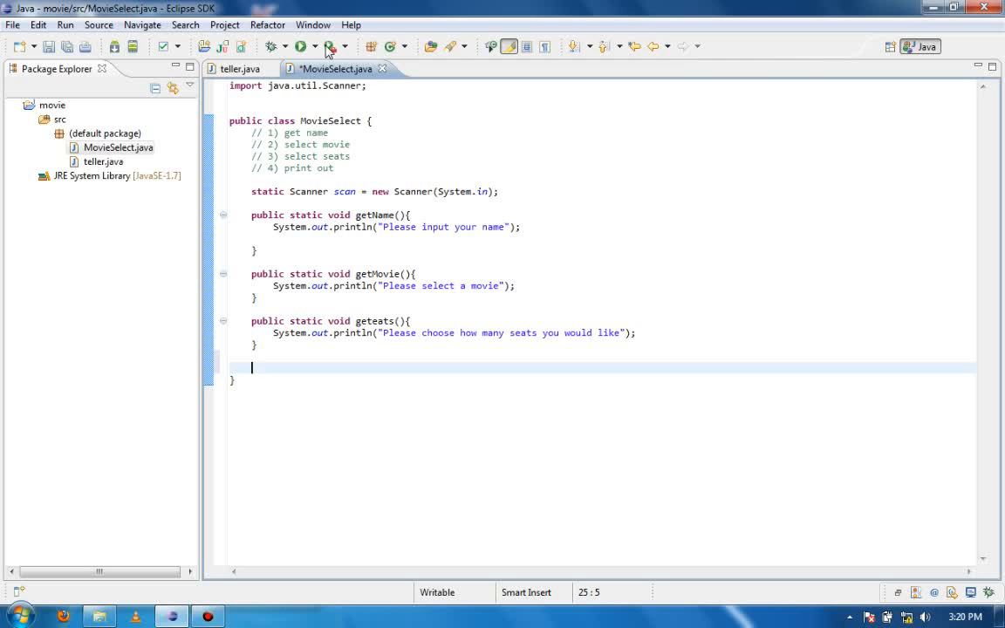
# Run MovieSelect, confirming the Save and Launch dialog, then return to the line after geteats
pyautogui.click(300, 45)
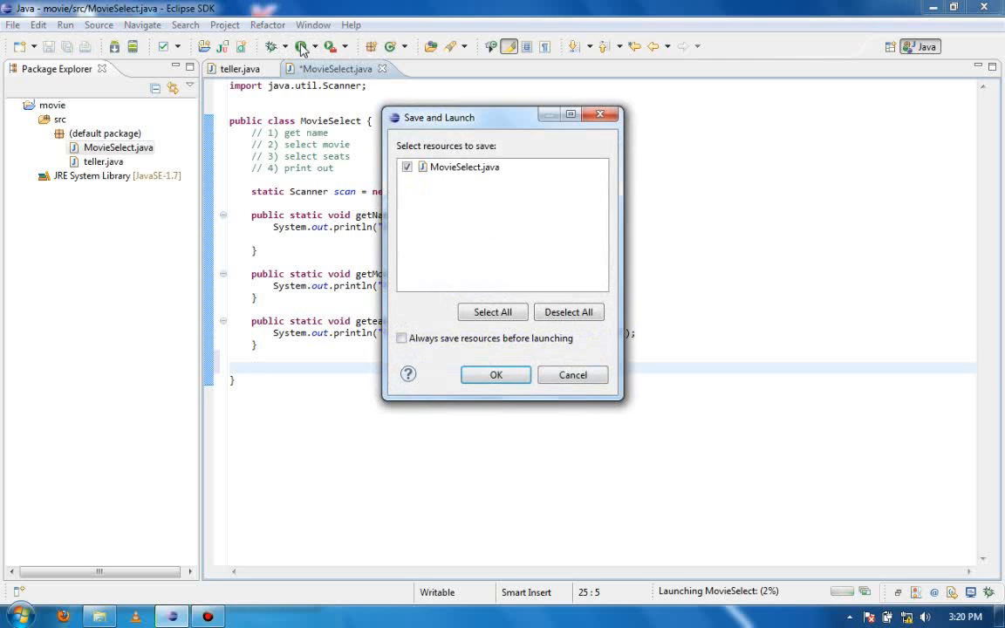
pyautogui.click(495, 374)
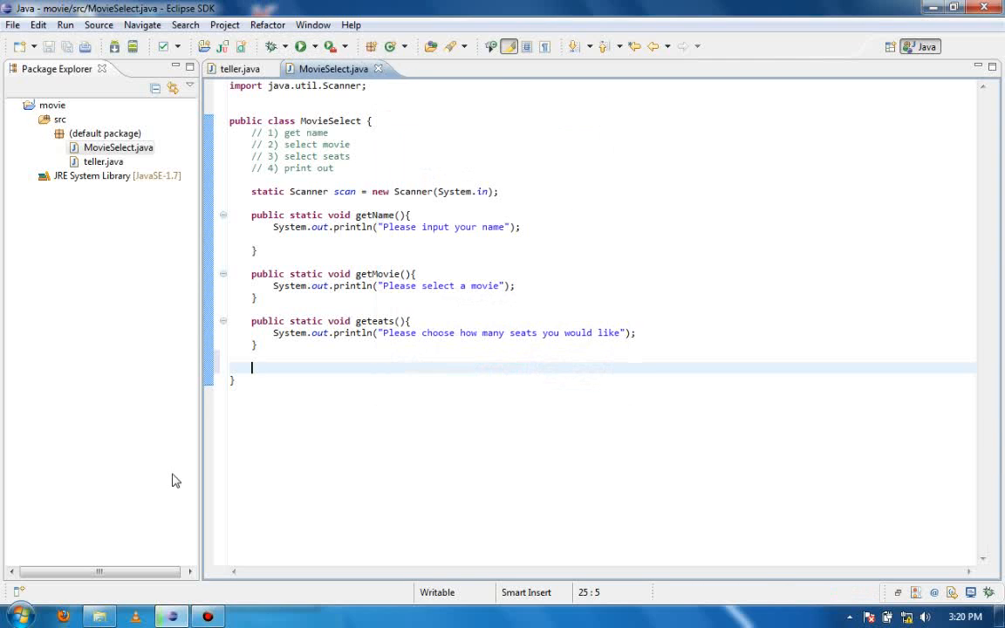
pyautogui.click(300, 45)
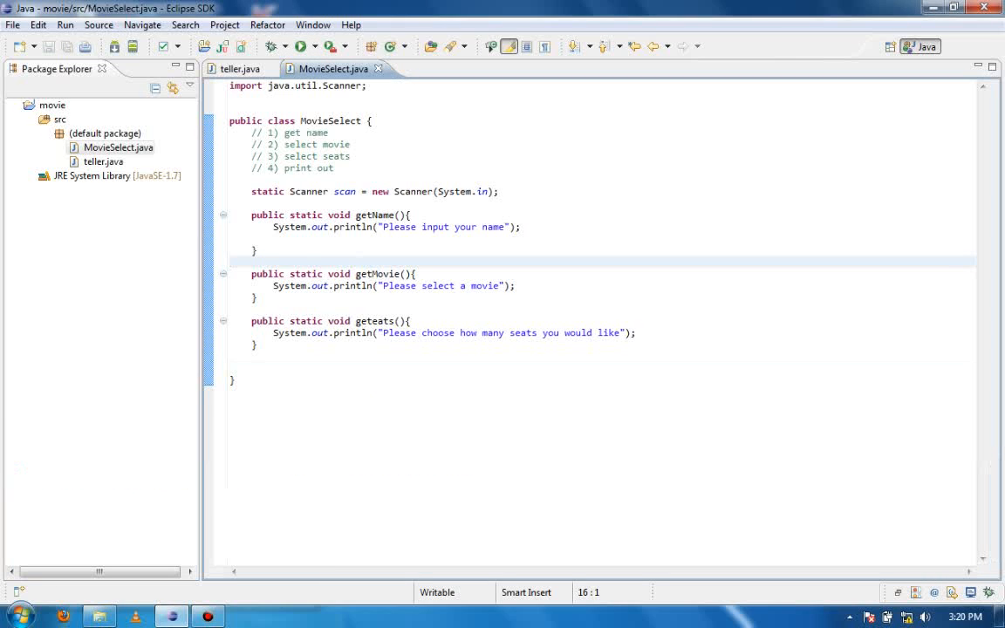
pyautogui.click(253, 366)
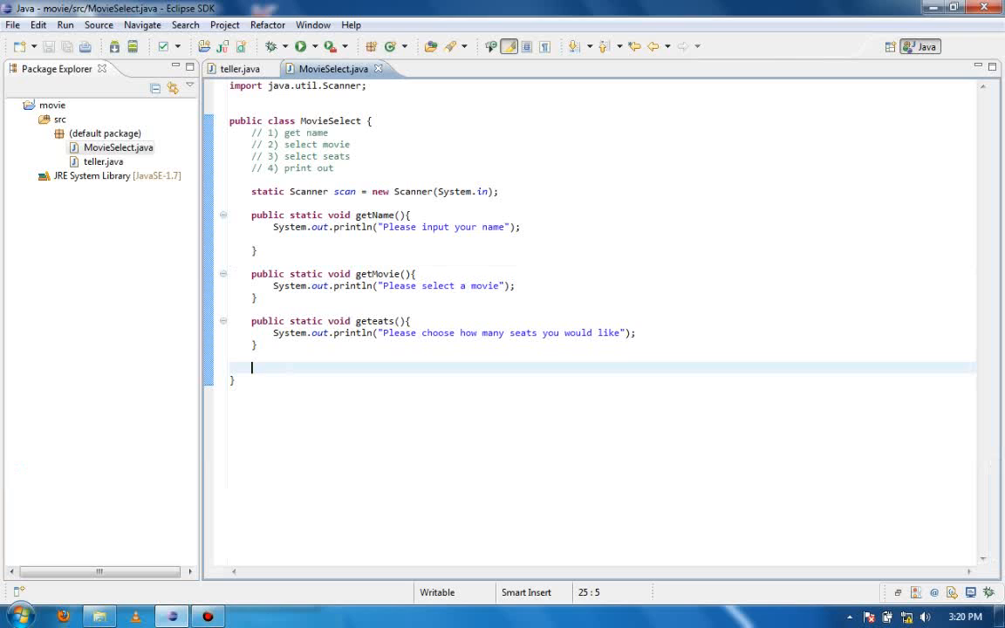
# Add public static void main(String[] args) below geteats and call getName() inside it via autocomplete
pyautogui.write('public static void main(String[] args) {')
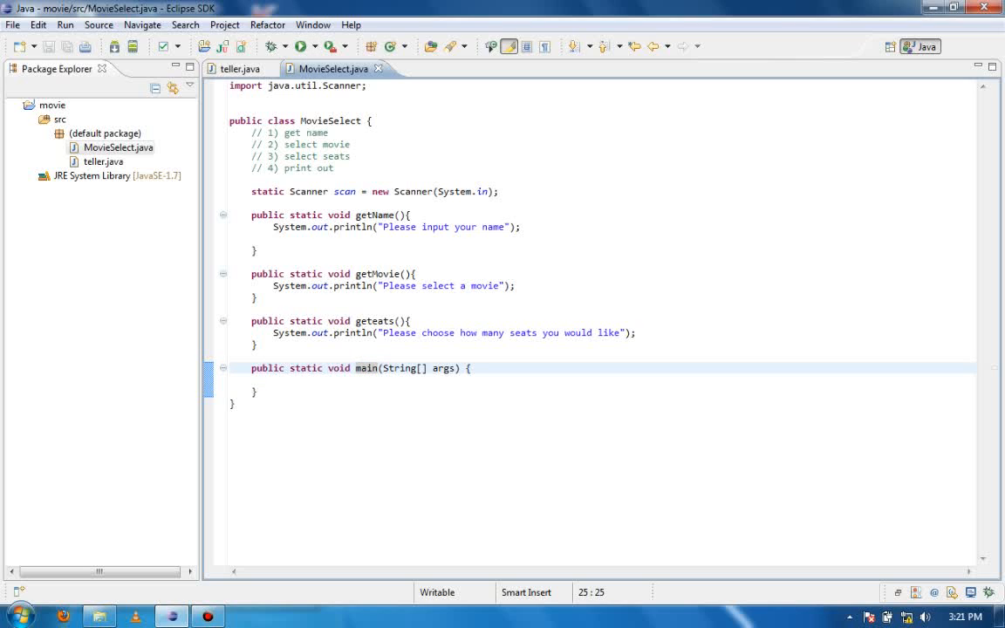
pyautogui.write('getName();')
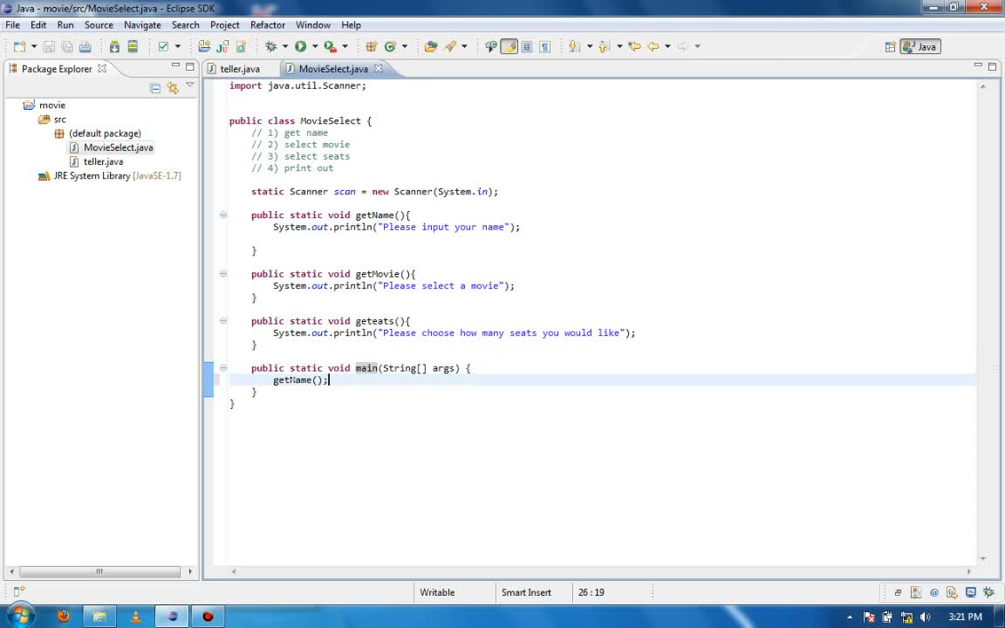
pyautogui.doubleClick(375, 215)
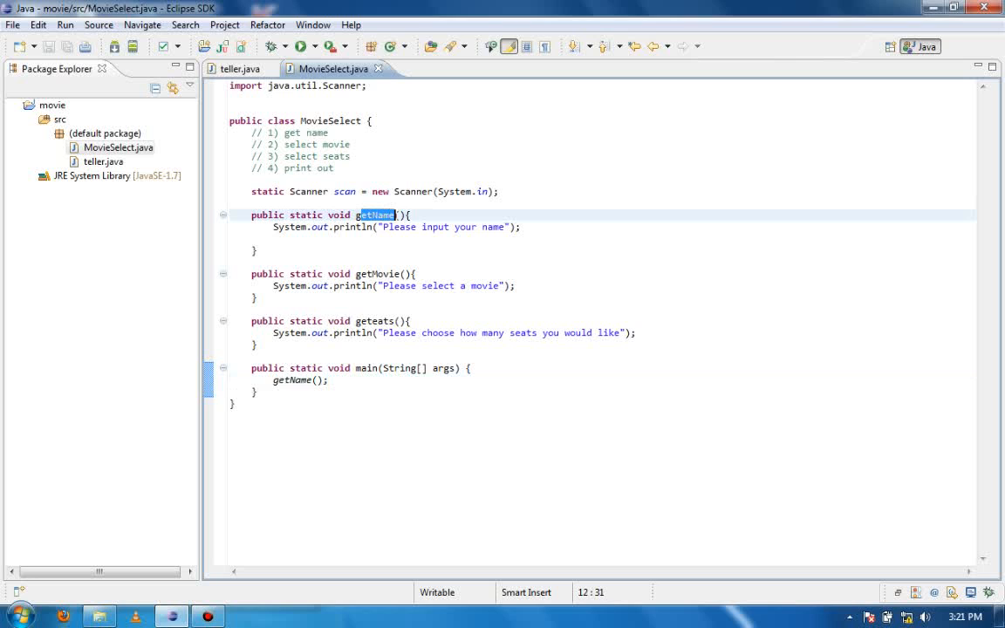
pyautogui.click(388, 227)
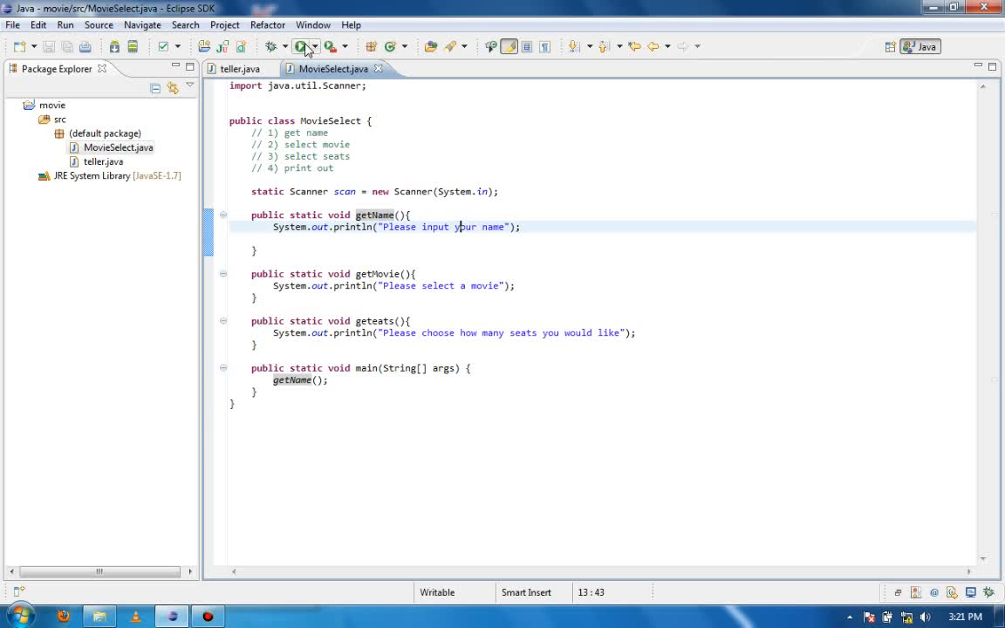
# Edit the geteats method name to getSeats, leaving main's getName() call unchanged
pyautogui.click(300, 46)
pyautogui.write('S')
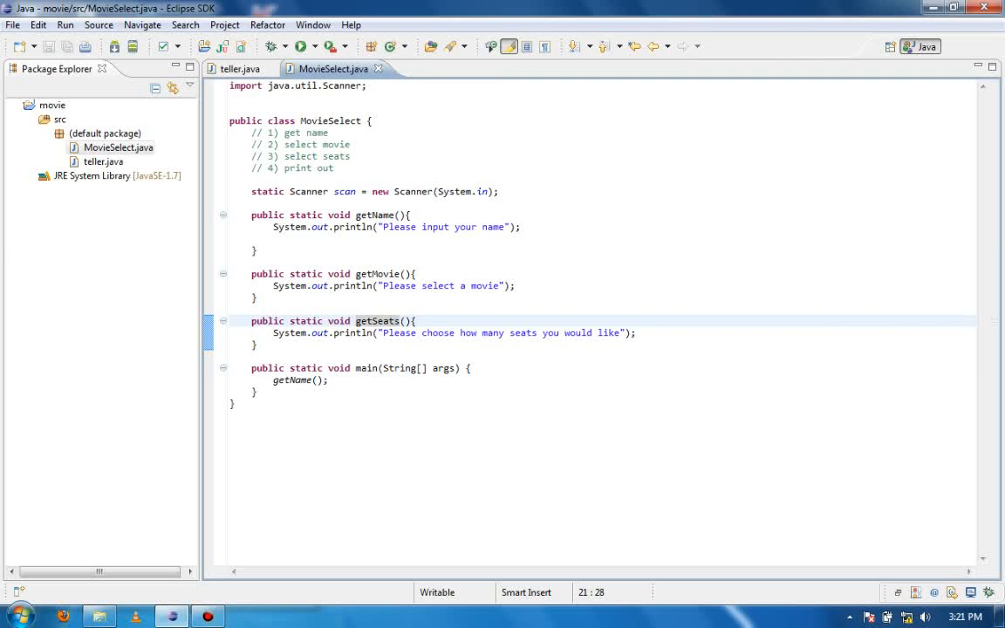
pyautogui.click(366, 366)
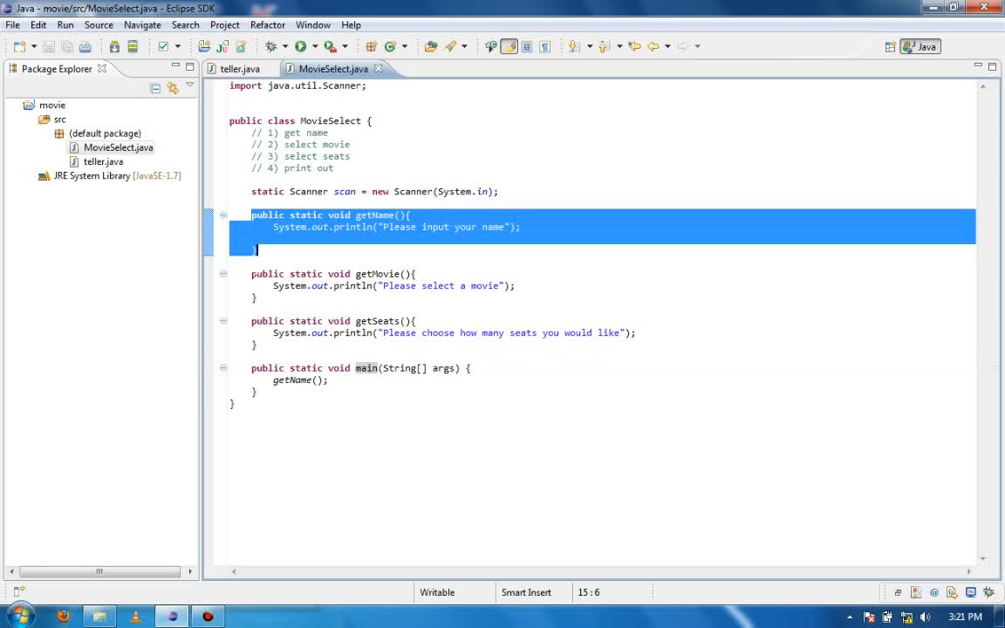
pyautogui.click(257, 296)
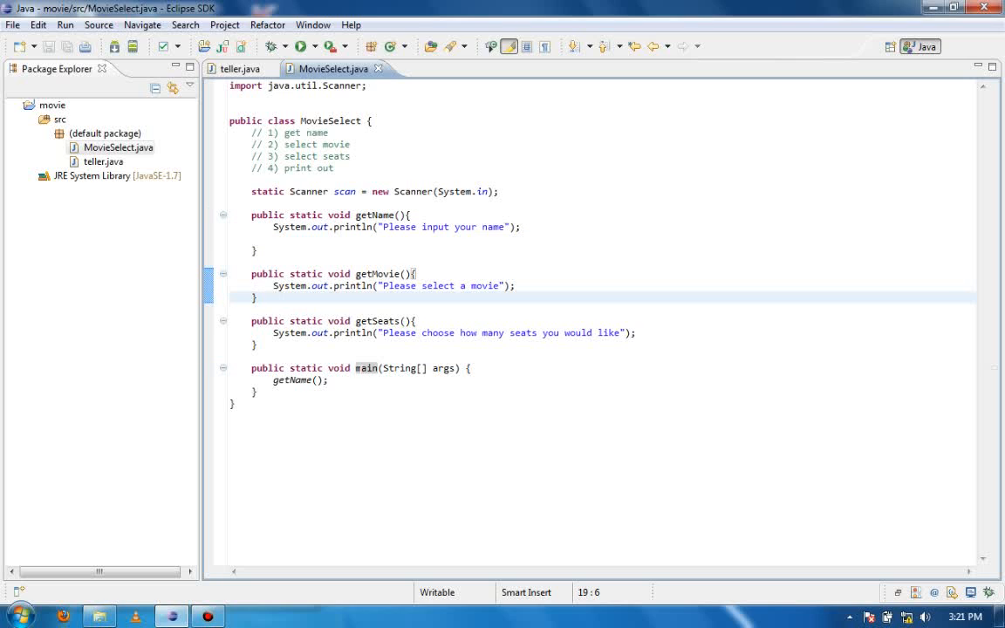
pyautogui.click(314, 380)
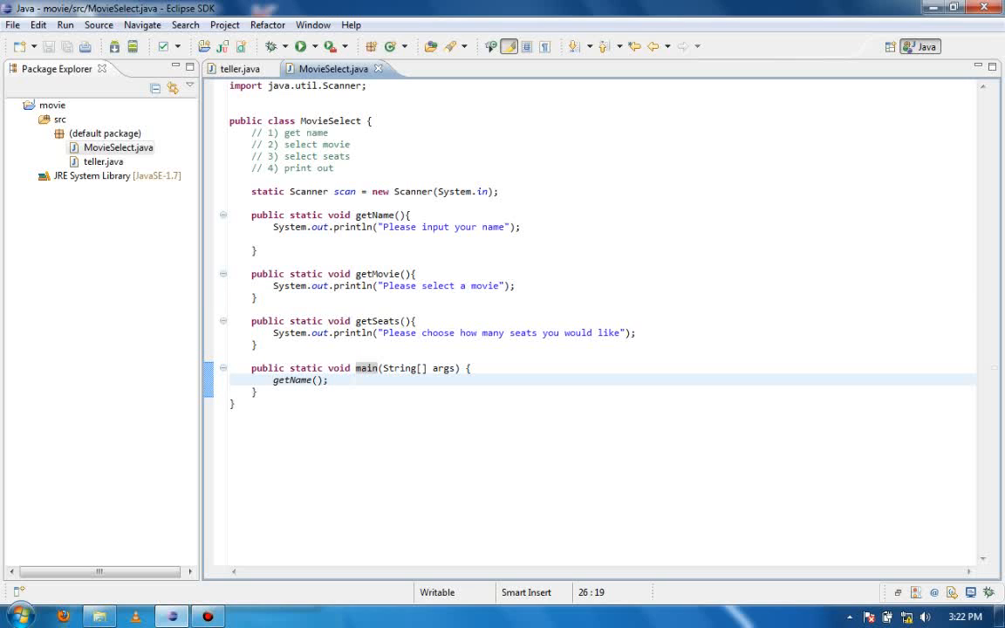